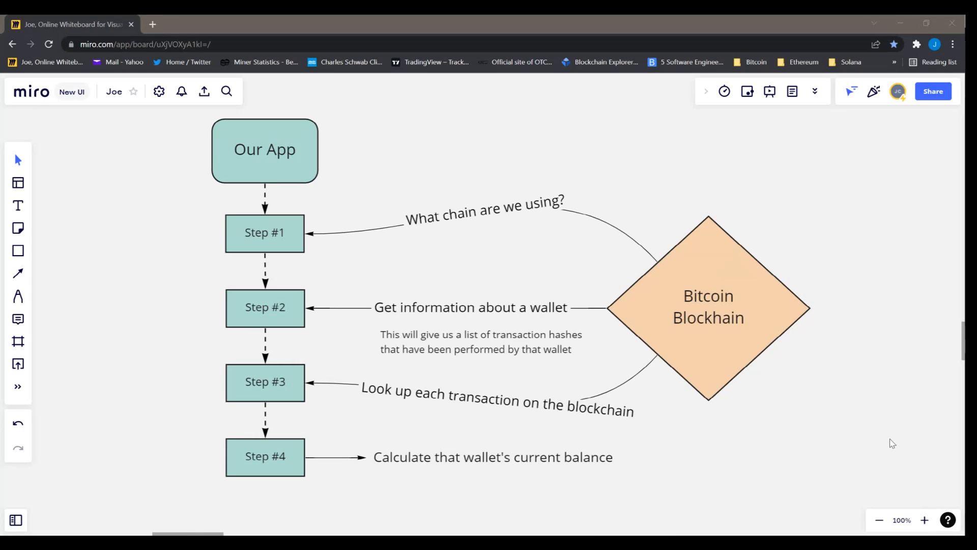
mouse_move(428, 246)
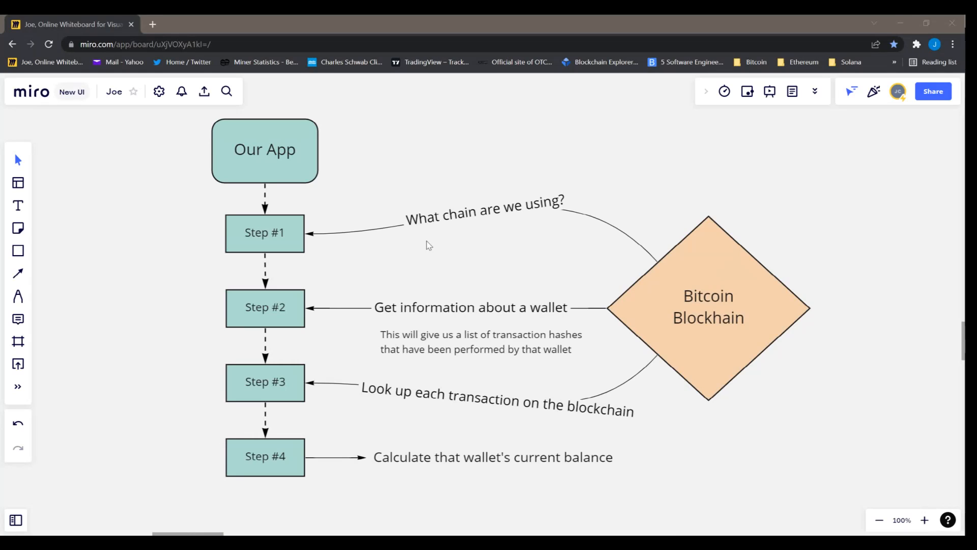
mouse_move(625, 183)
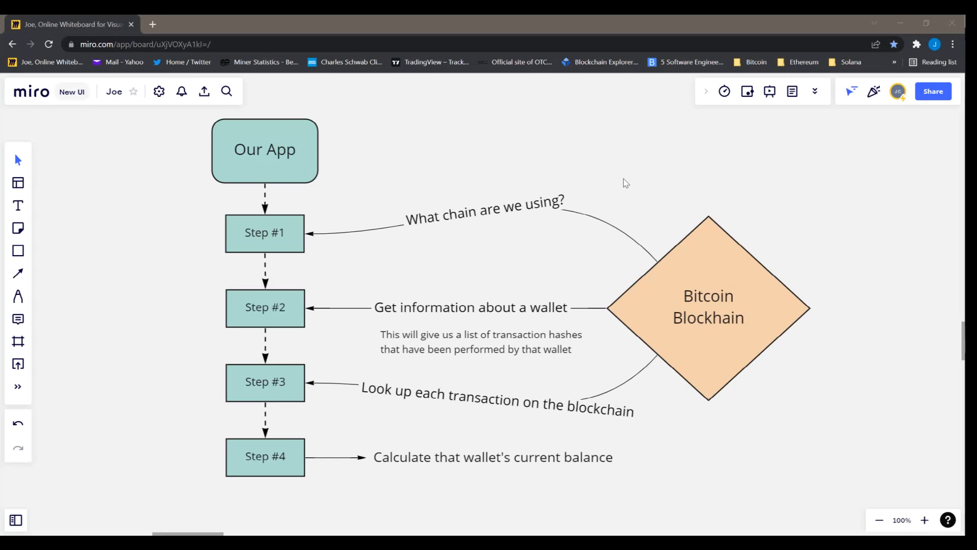
mouse_move(470, 230)
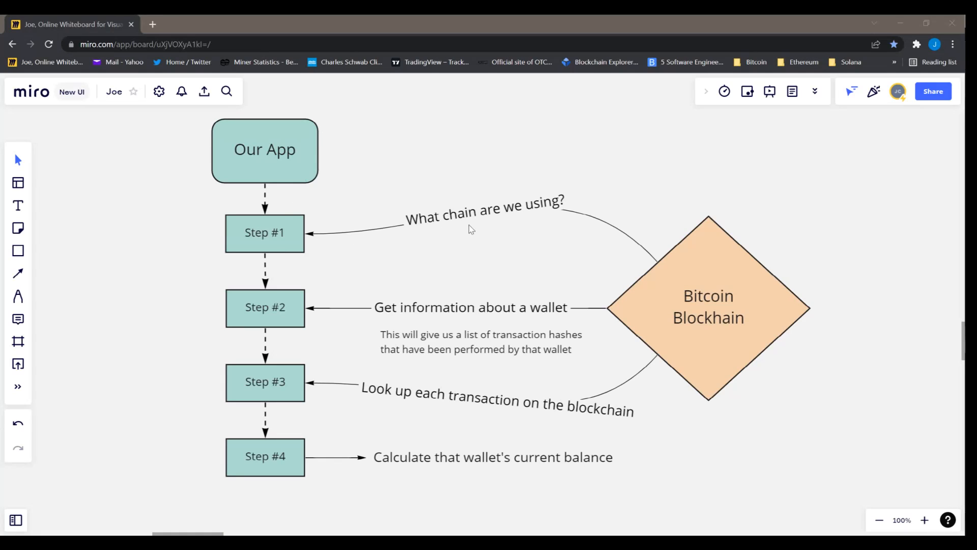
mouse_move(788, 297)
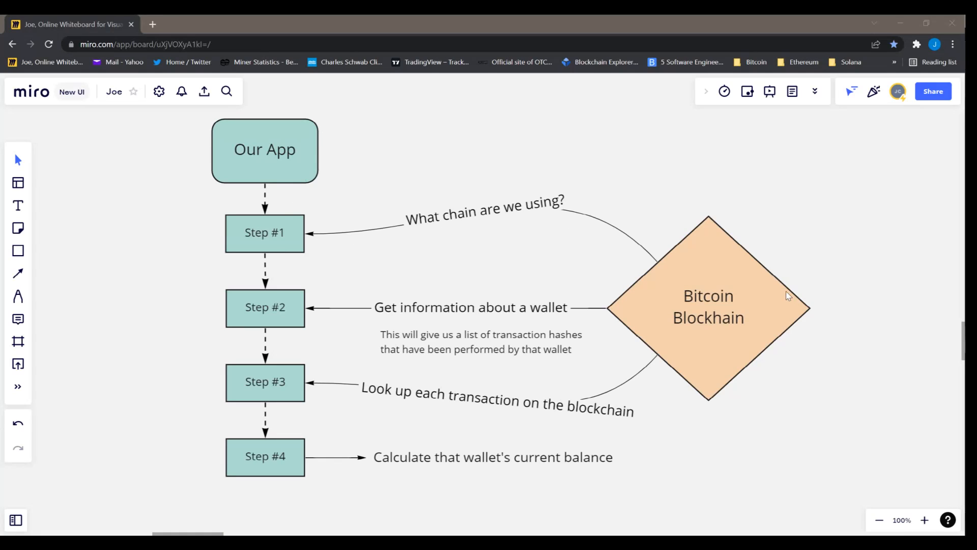
mouse_move(871, 217)
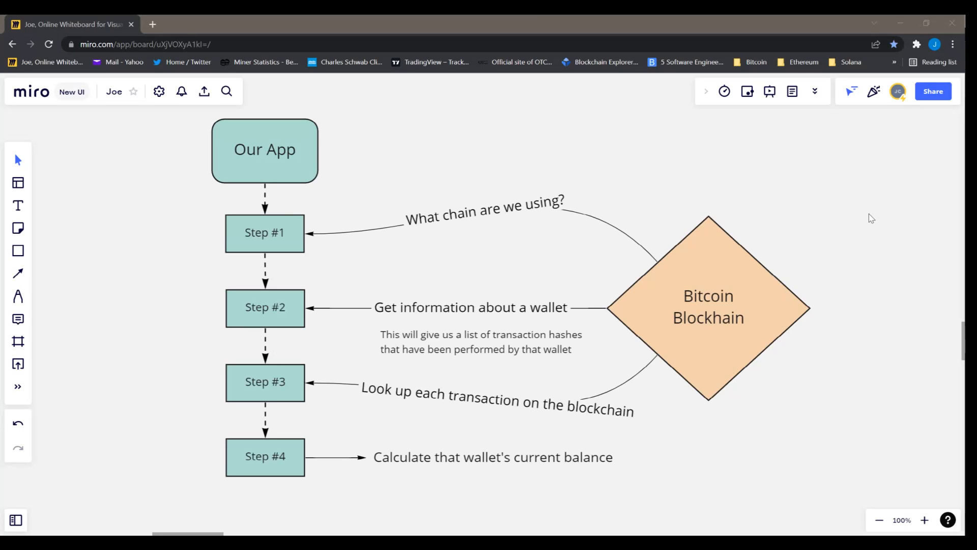
mouse_move(534, 316)
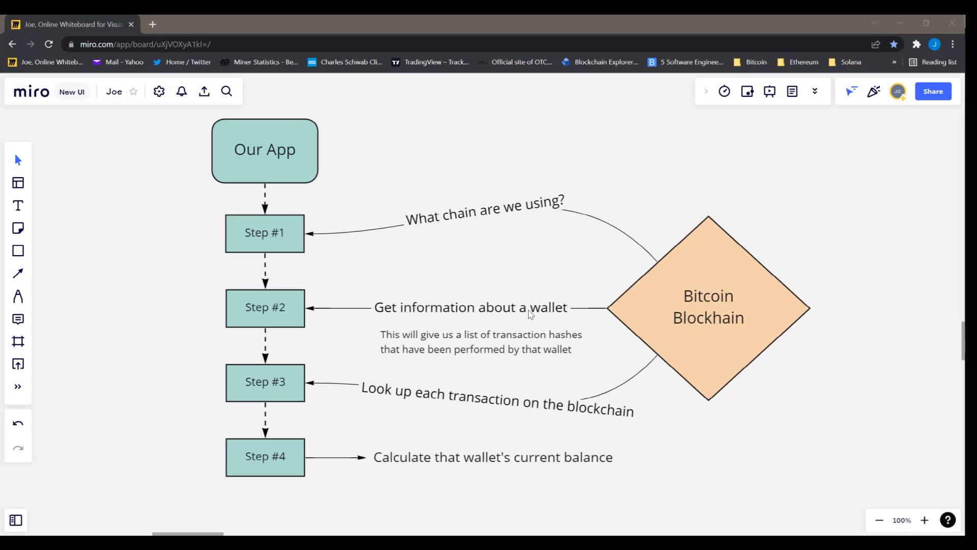
mouse_move(684, 398)
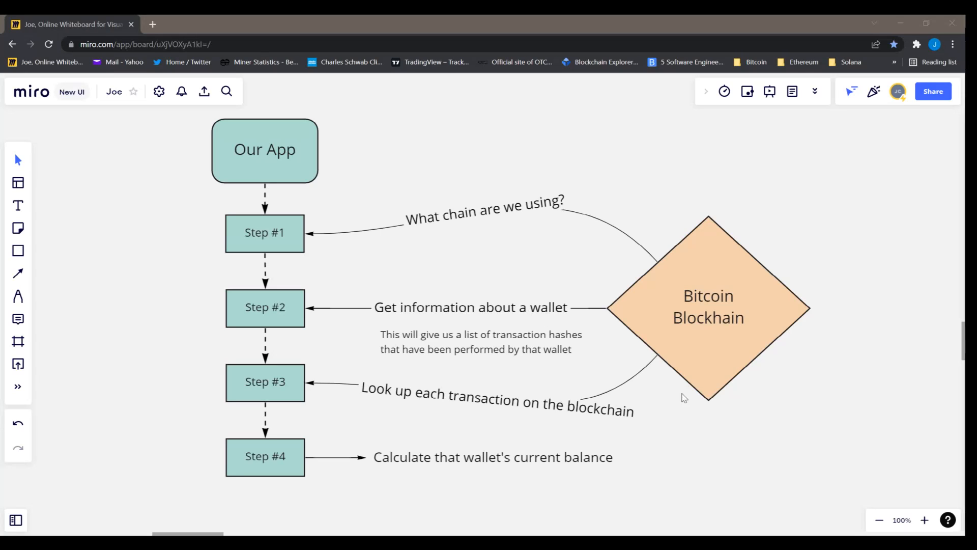
mouse_move(875, 401)
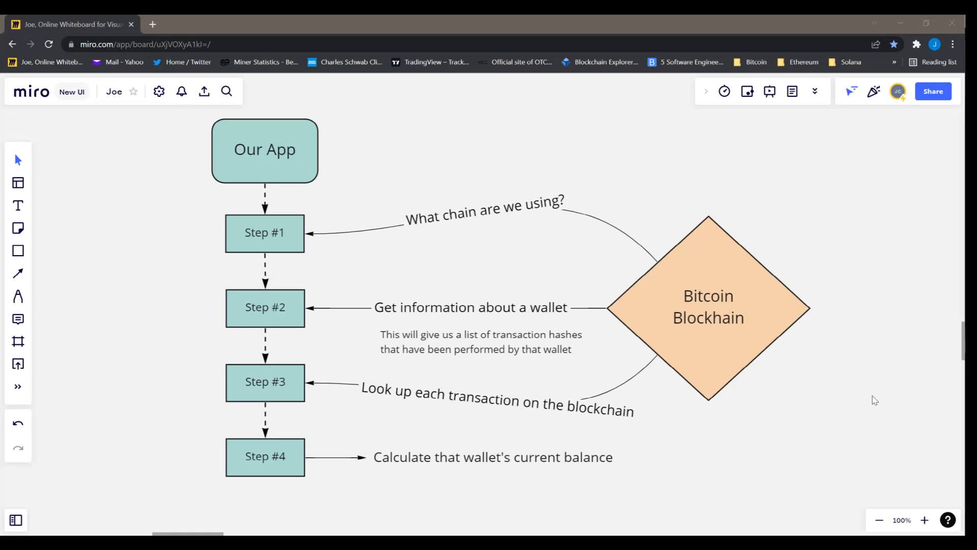
mouse_move(510, 413)
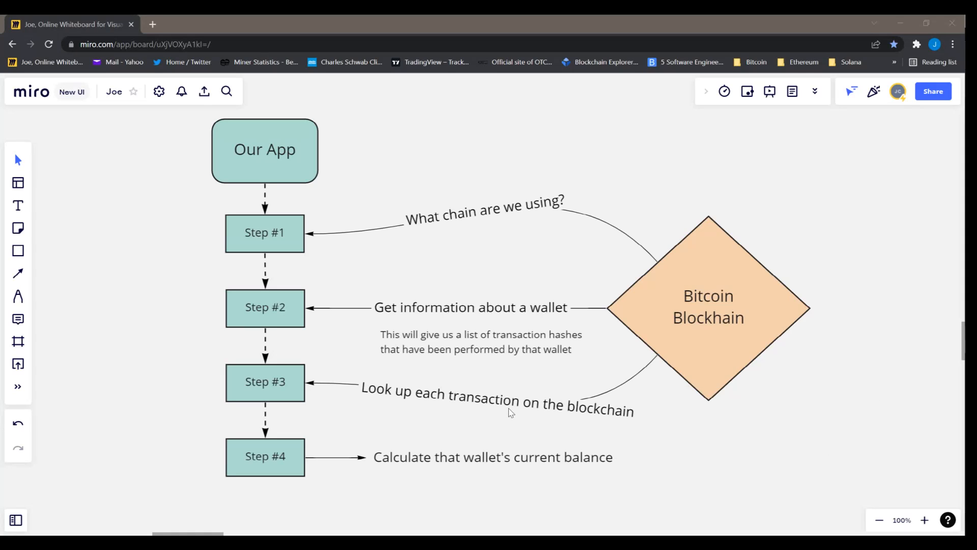
mouse_move(820, 445)
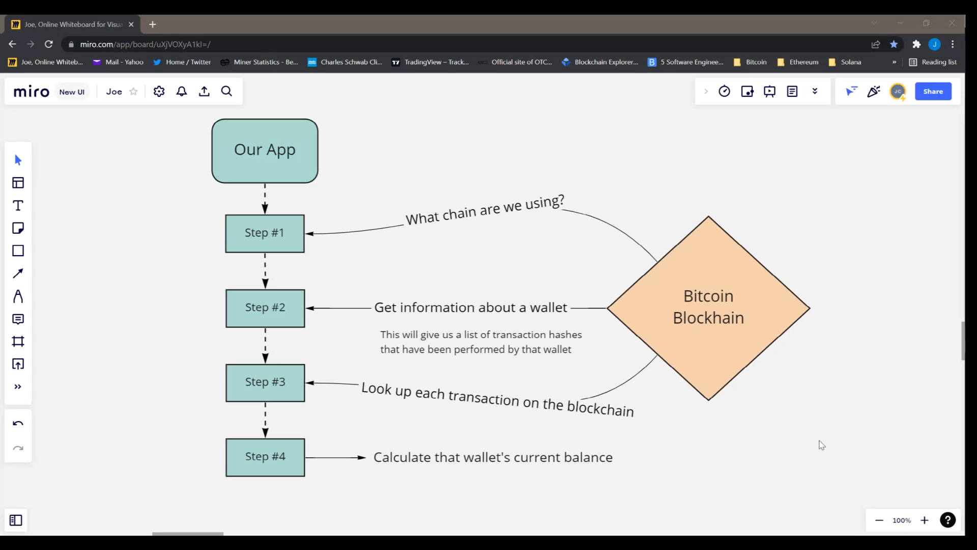
mouse_move(444, 472)
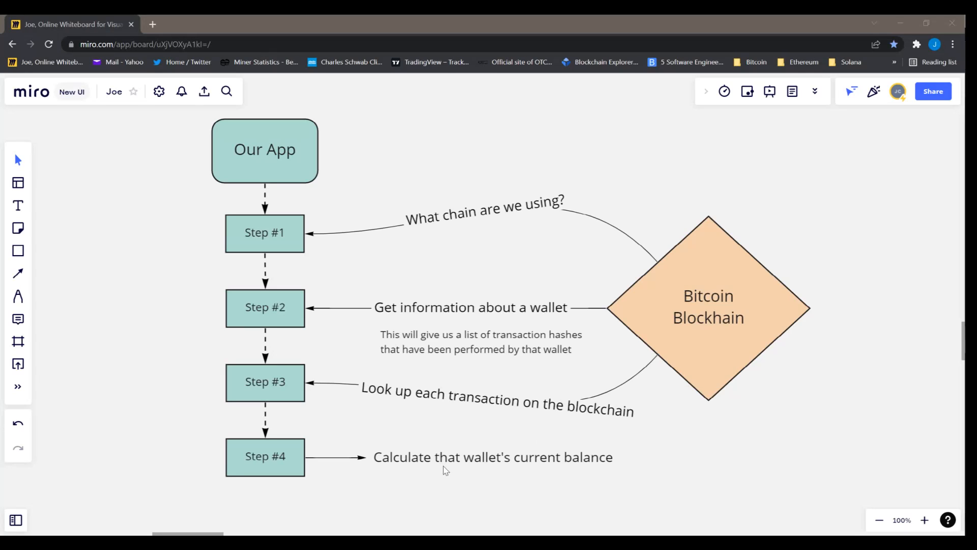
mouse_move(911, 425)
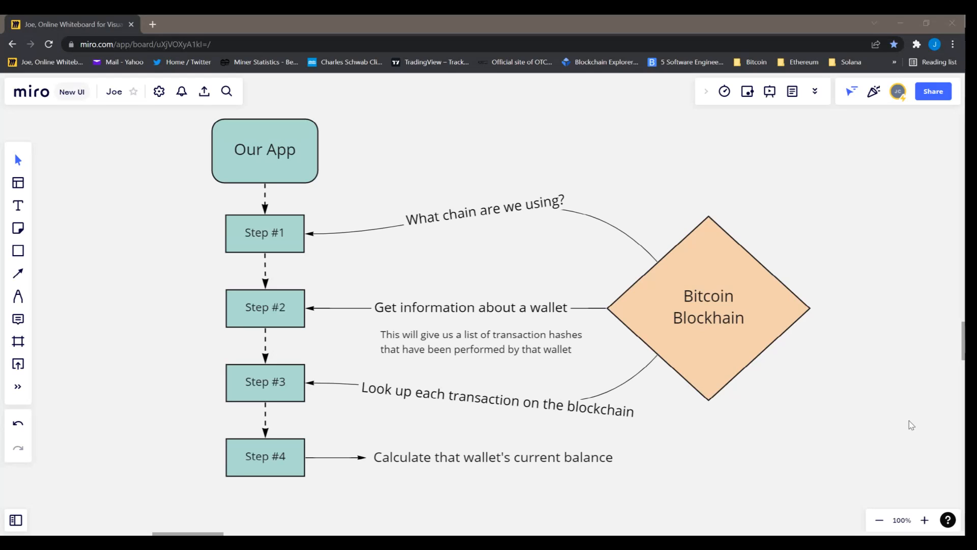
mouse_move(690, 468)
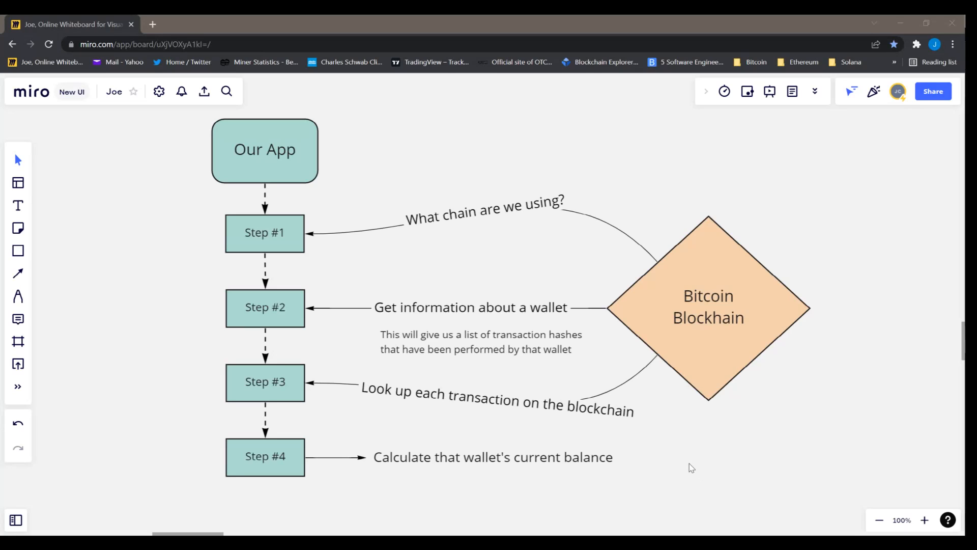
mouse_move(739, 494)
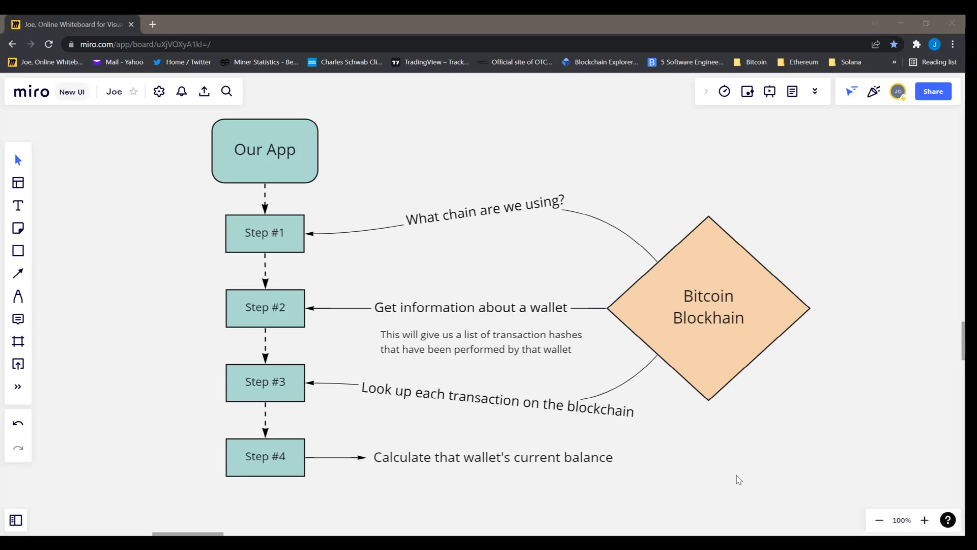
mouse_move(506, 317)
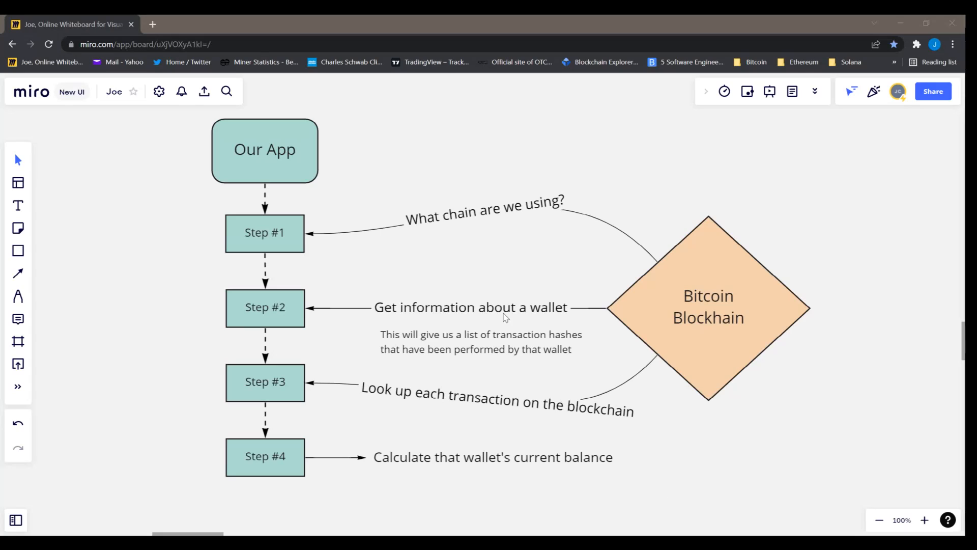
mouse_move(542, 315)
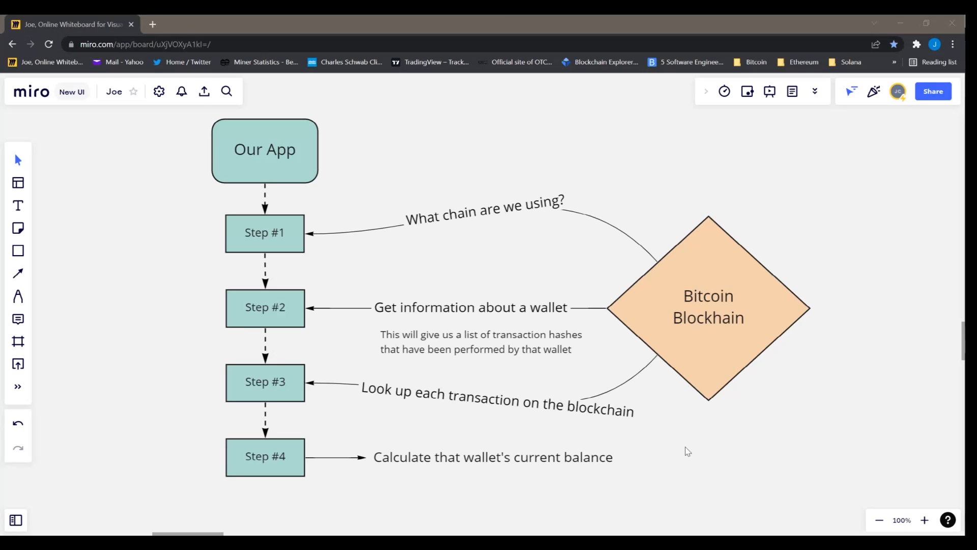
mouse_move(697, 486)
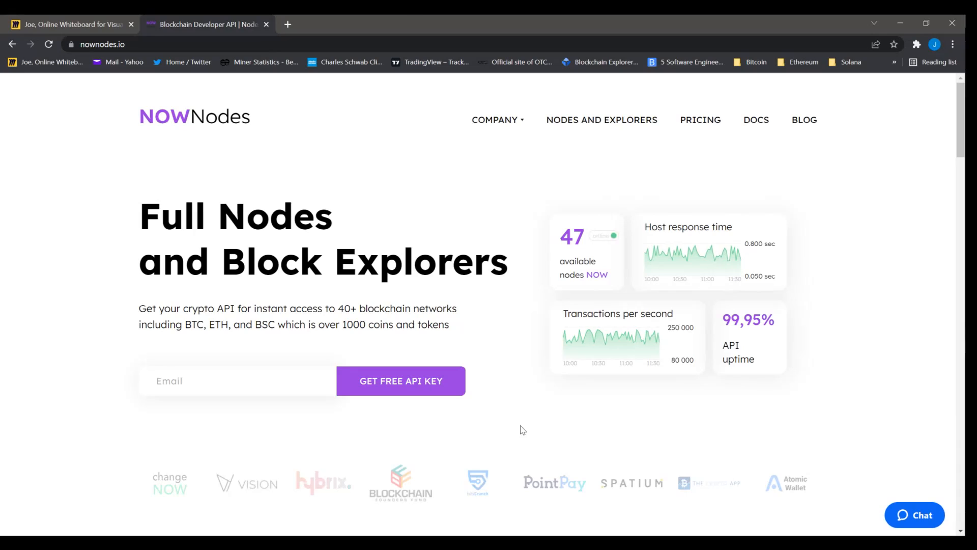
mouse_move(517, 299)
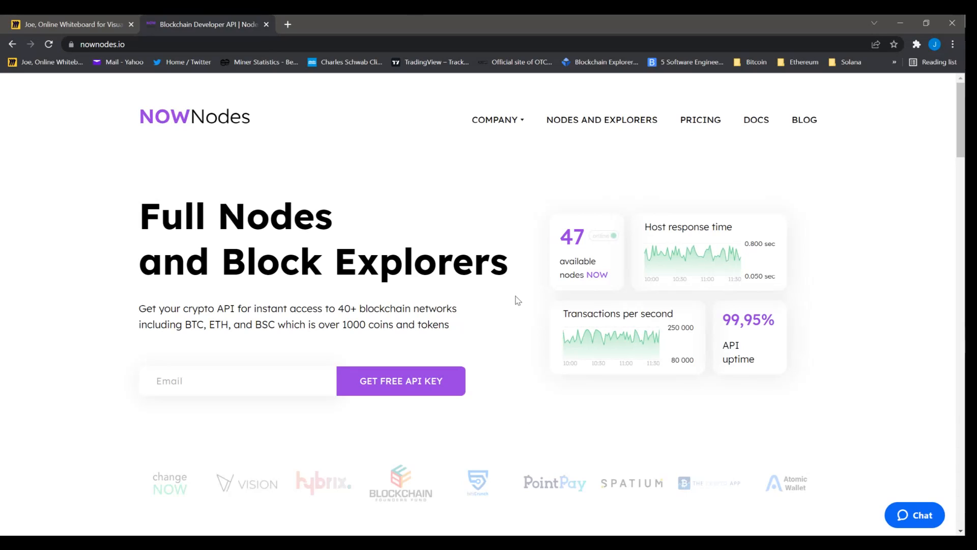
mouse_move(403, 395)
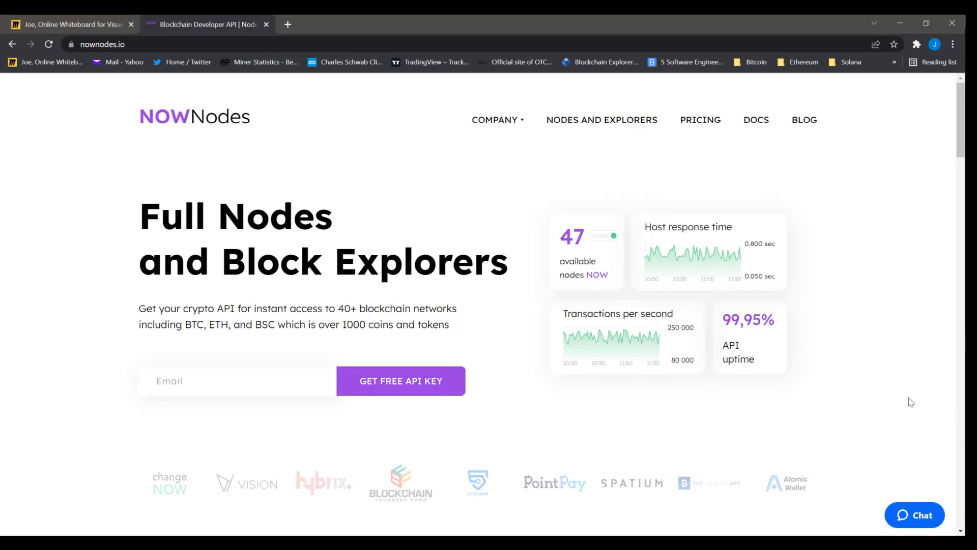
mouse_move(581, 519)
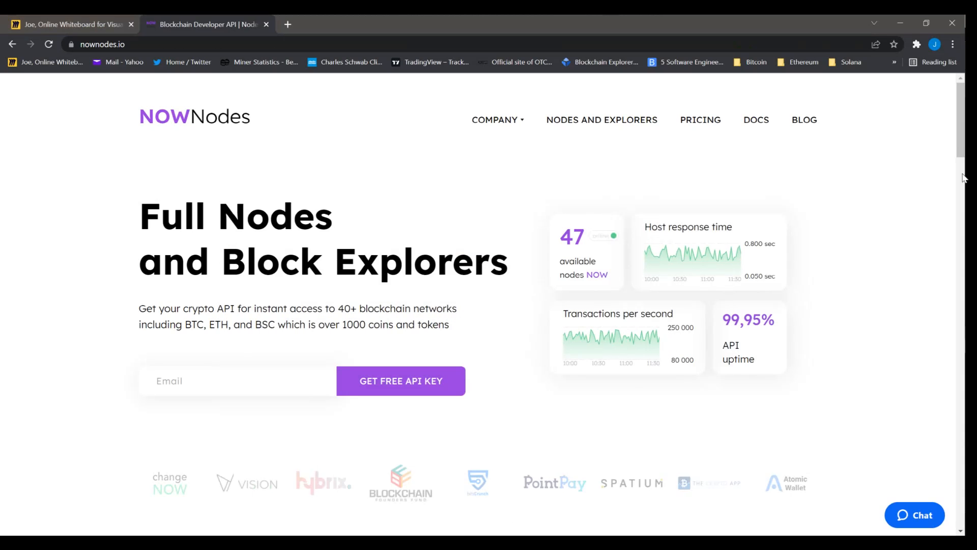
Go to DOCS on nownodes.io to reach the NOWNodes Postman documentation.
click(755, 120)
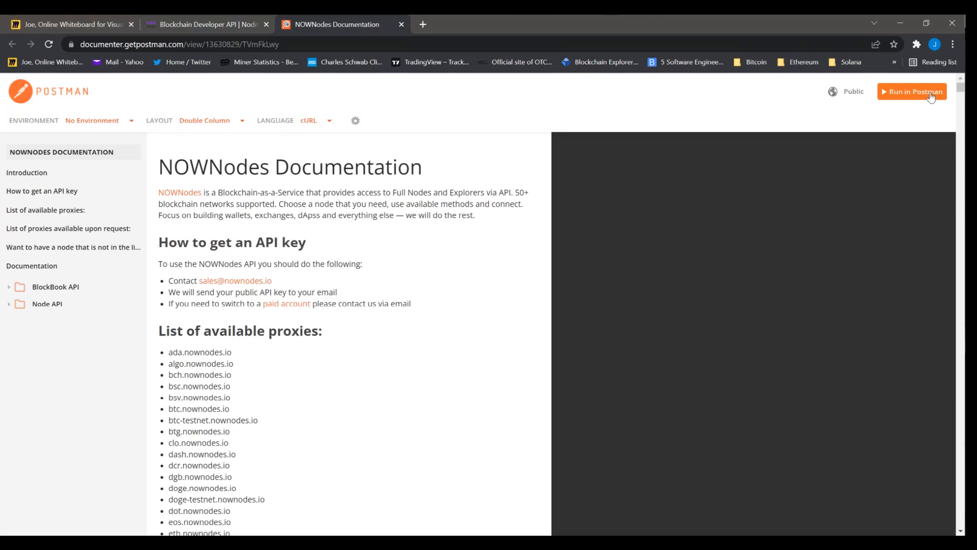
Run the collection in Postman and view its API Key authorization with the api-key header.
click(912, 92)
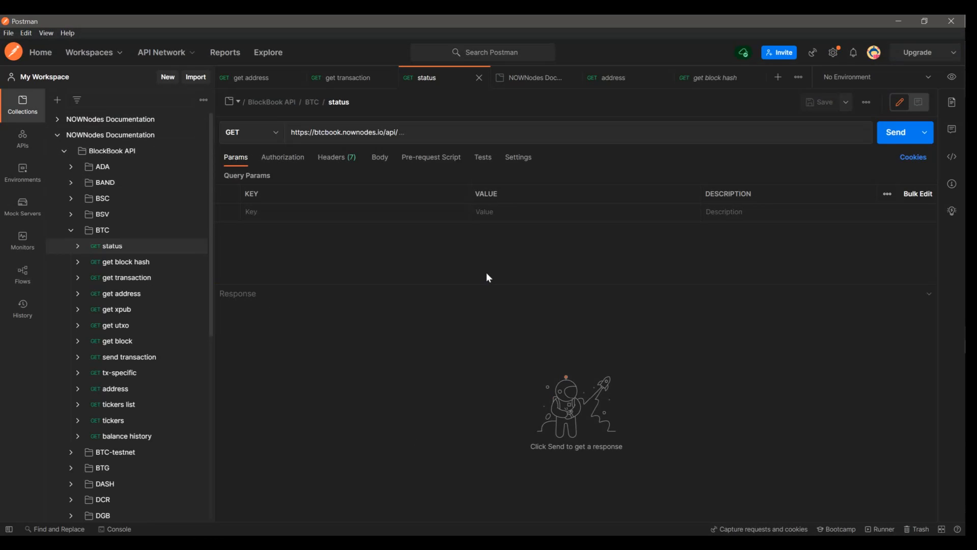
mouse_move(135, 371)
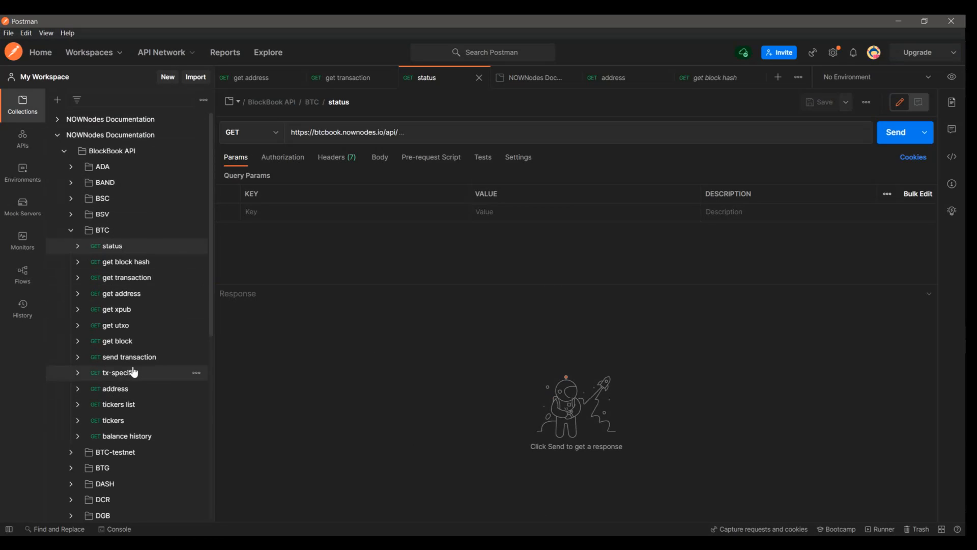
mouse_move(359, 247)
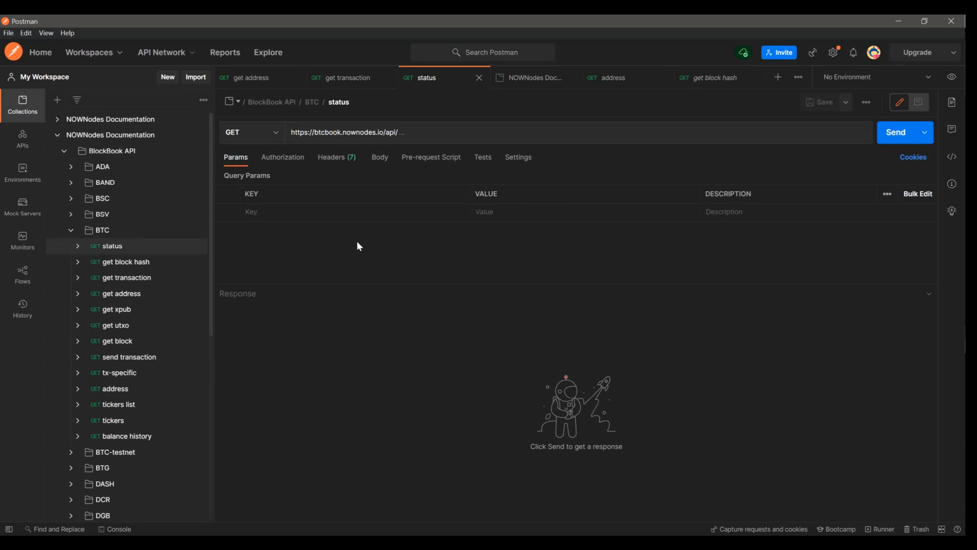
click(534, 78)
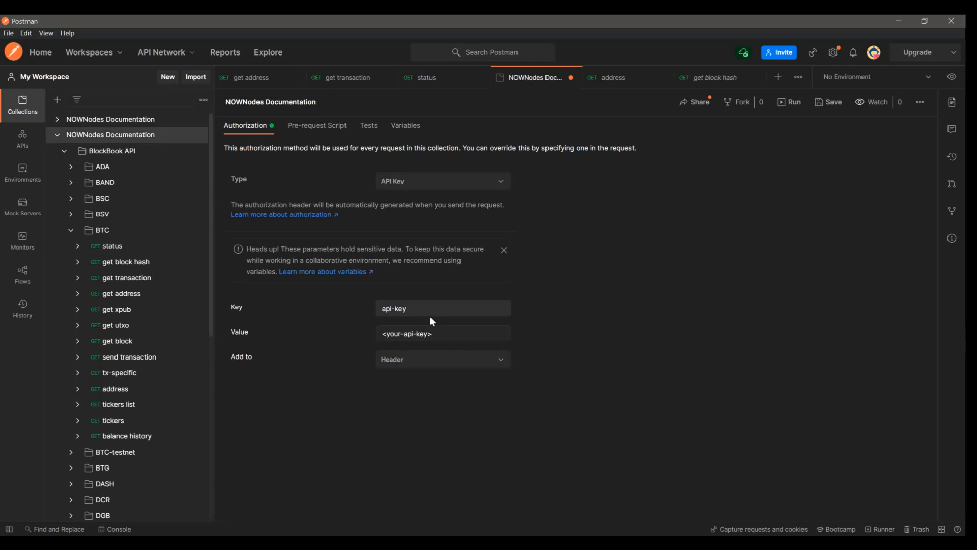
double_click(393, 309)
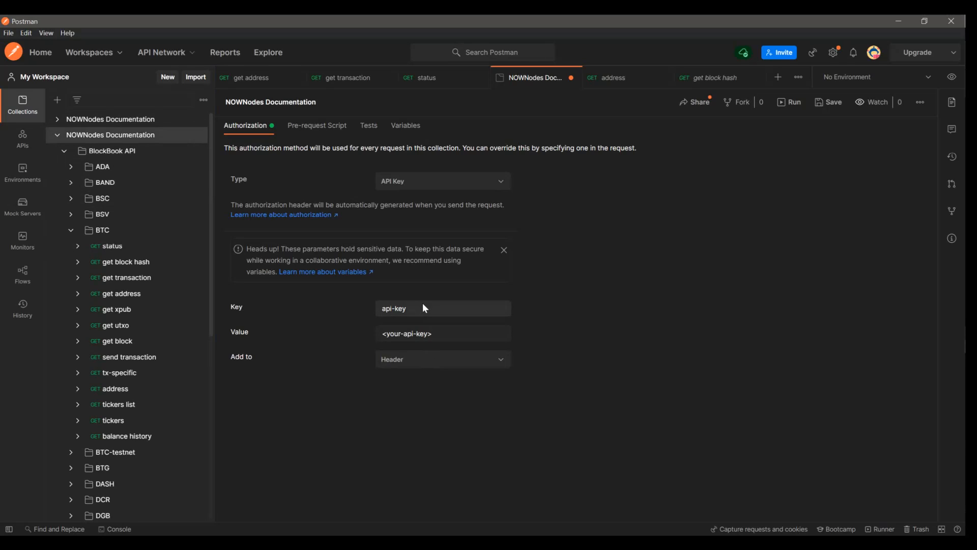
mouse_move(134, 149)
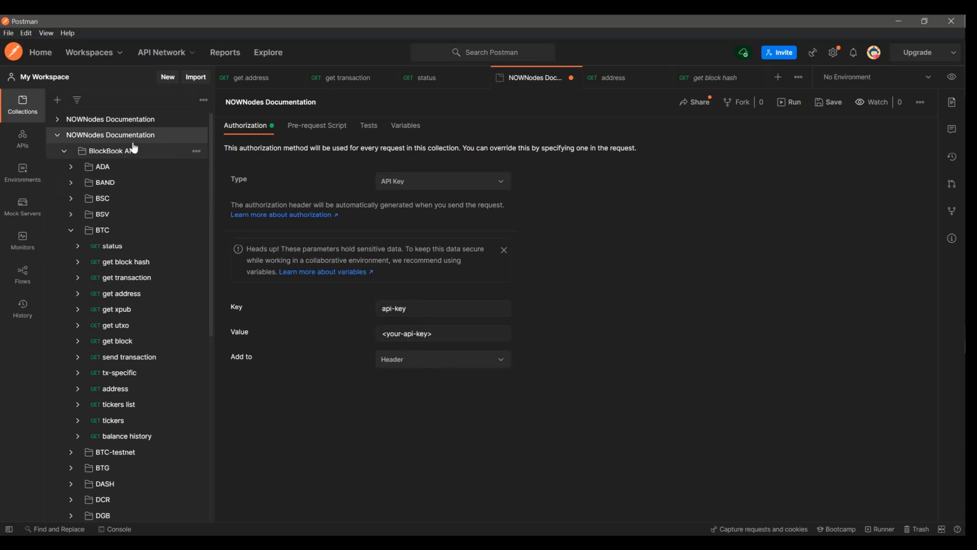
mouse_move(125, 281)
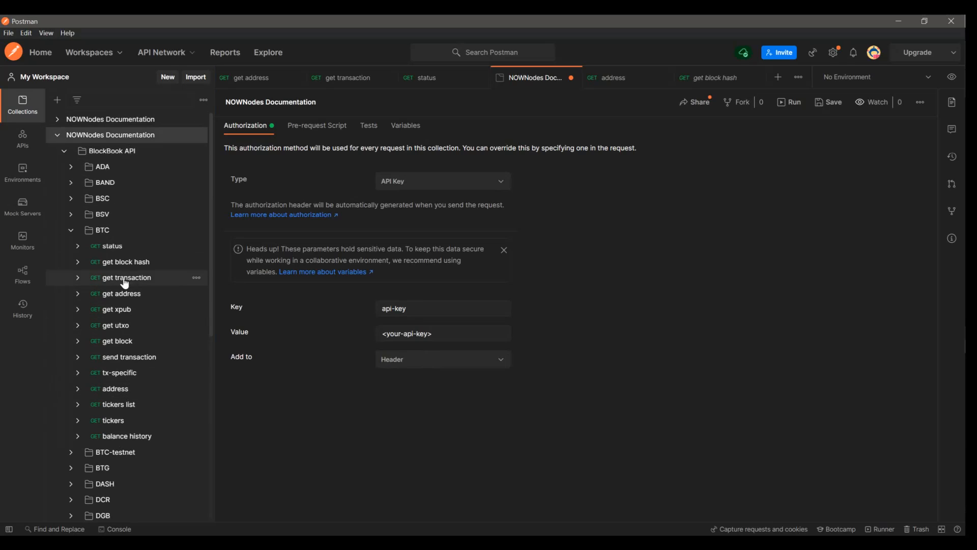
mouse_move(543, 303)
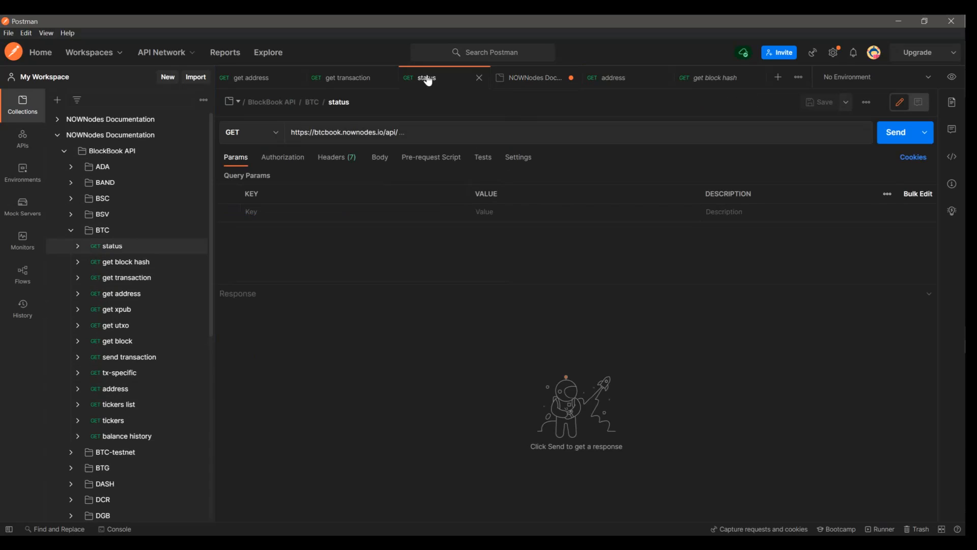
mouse_move(527, 311)
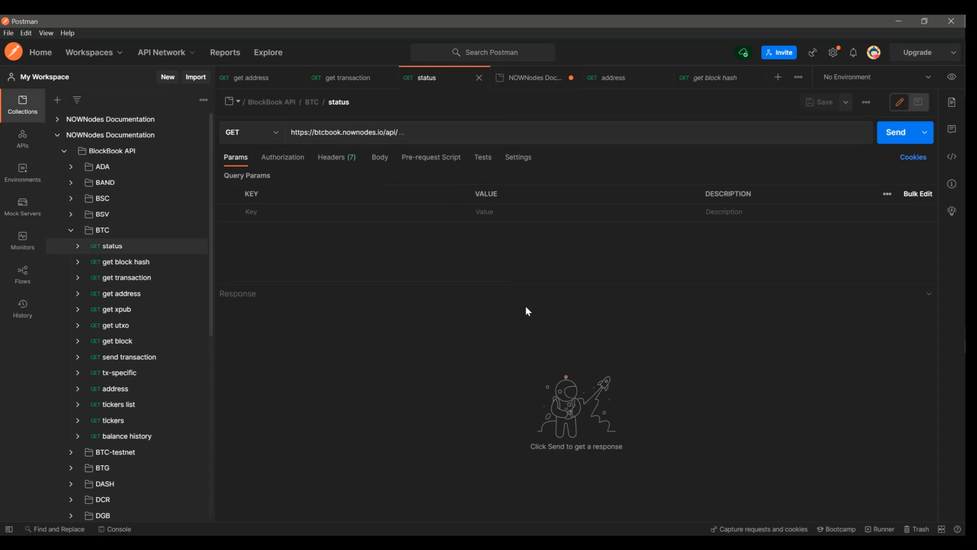
mouse_move(525, 300)
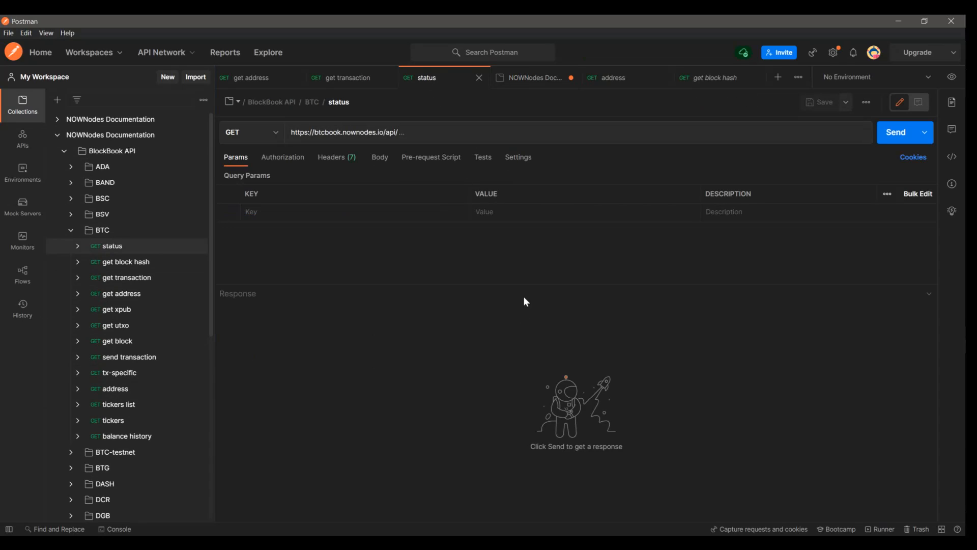
mouse_move(375, 143)
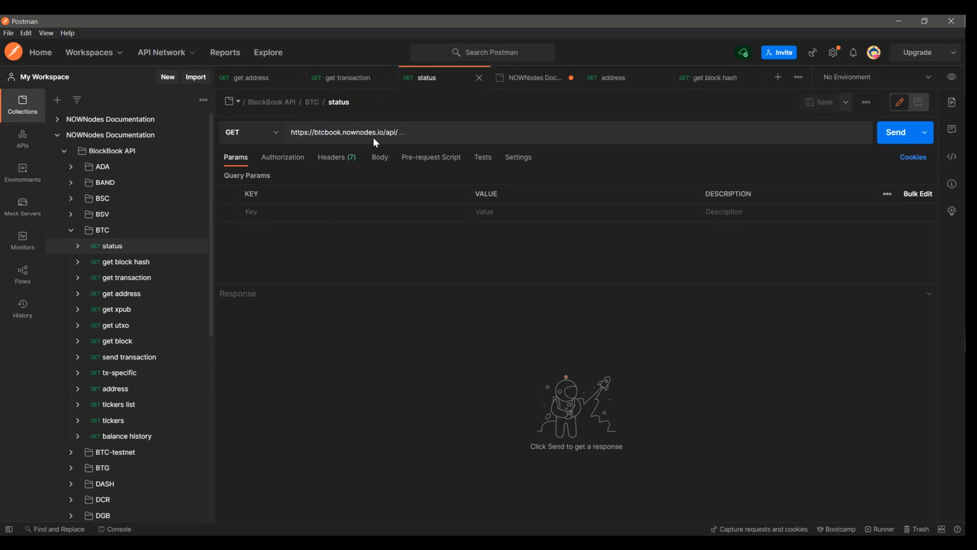
Send the BTC Blockbook status request and scroll its 200 OK JSON response.
click(900, 133)
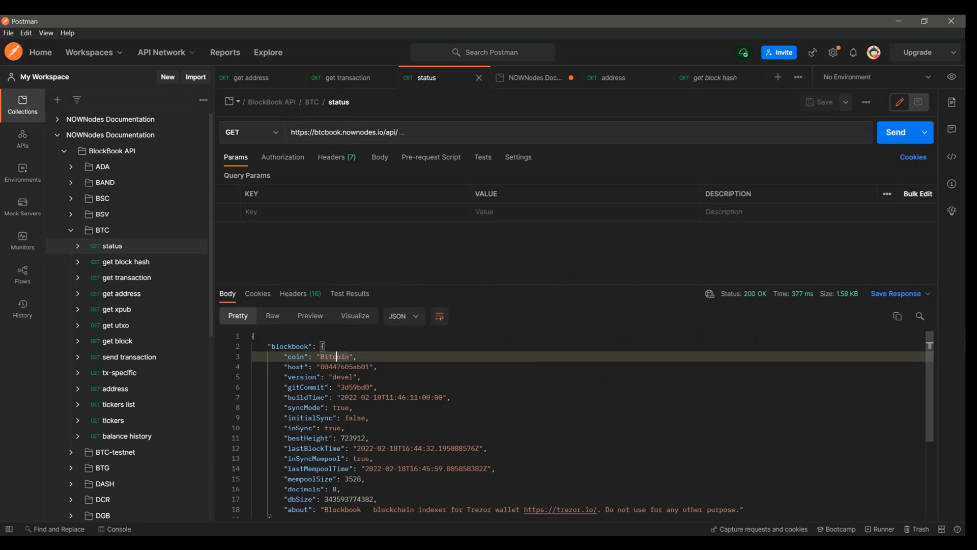
scroll(down, 3)
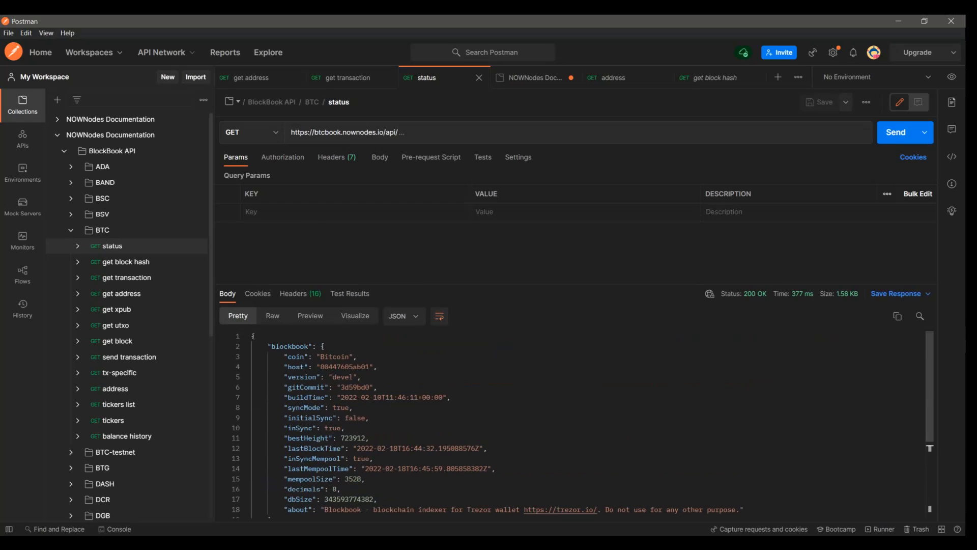
mouse_move(522, 248)
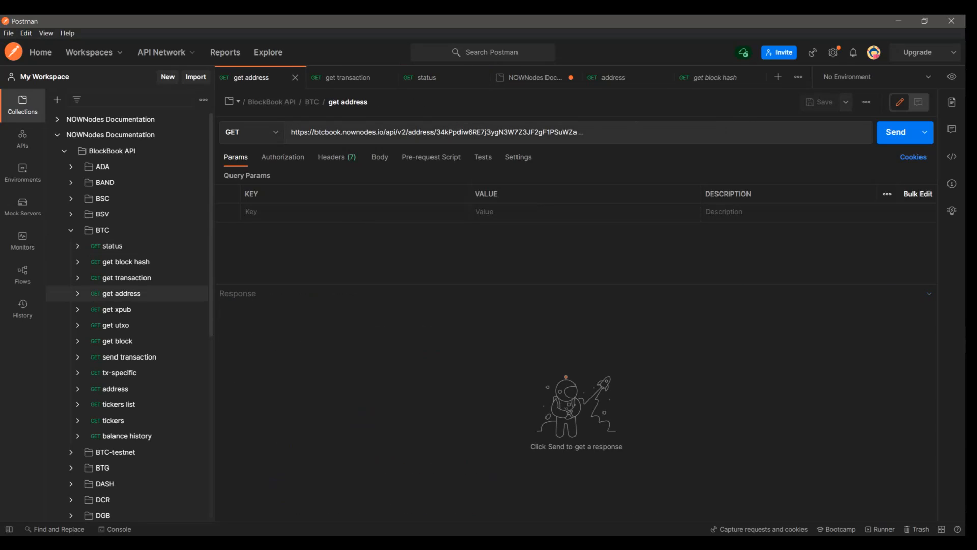
Send the get address request and carry a txid over to the get transaction request.
click(895, 133)
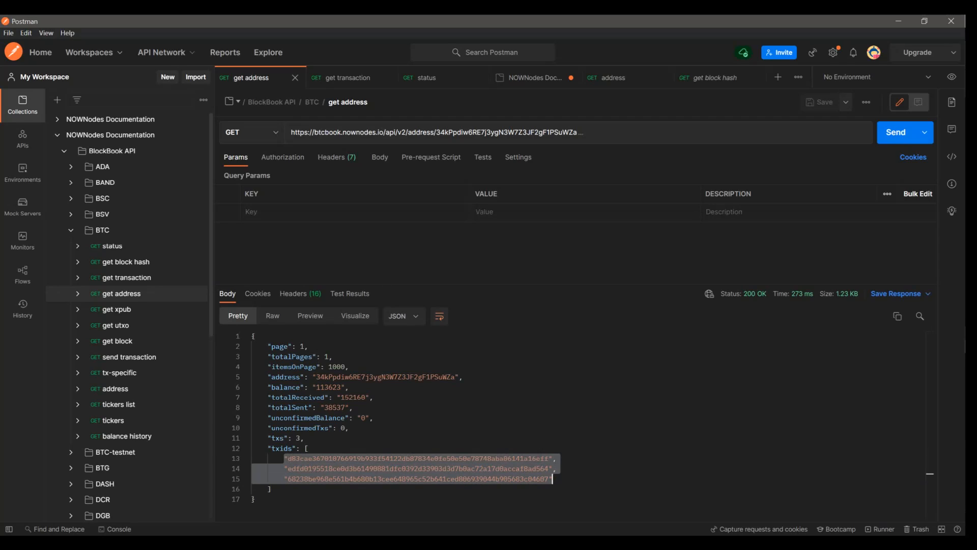
click(348, 78)
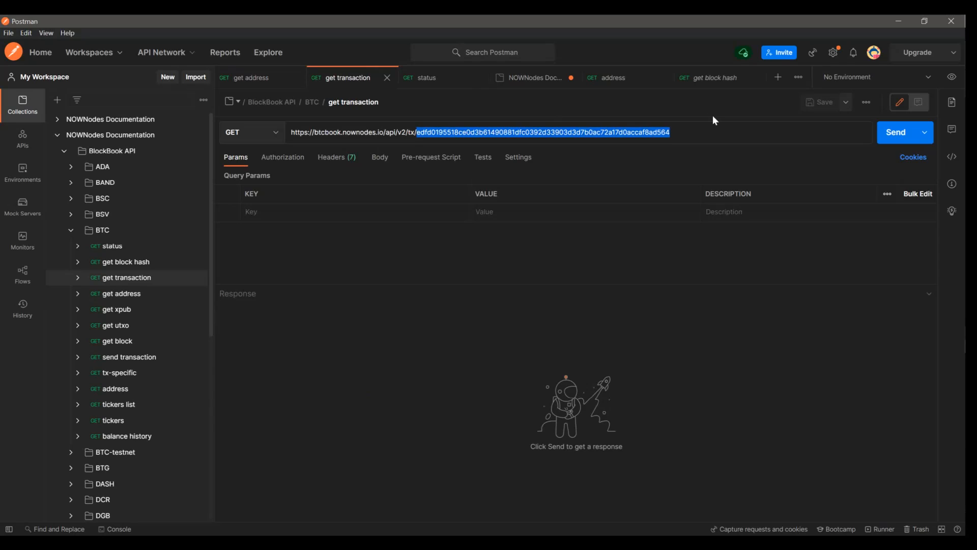
Send the get transaction request, scroll its inputs, confirmations and fees, and compare with status.
click(898, 132)
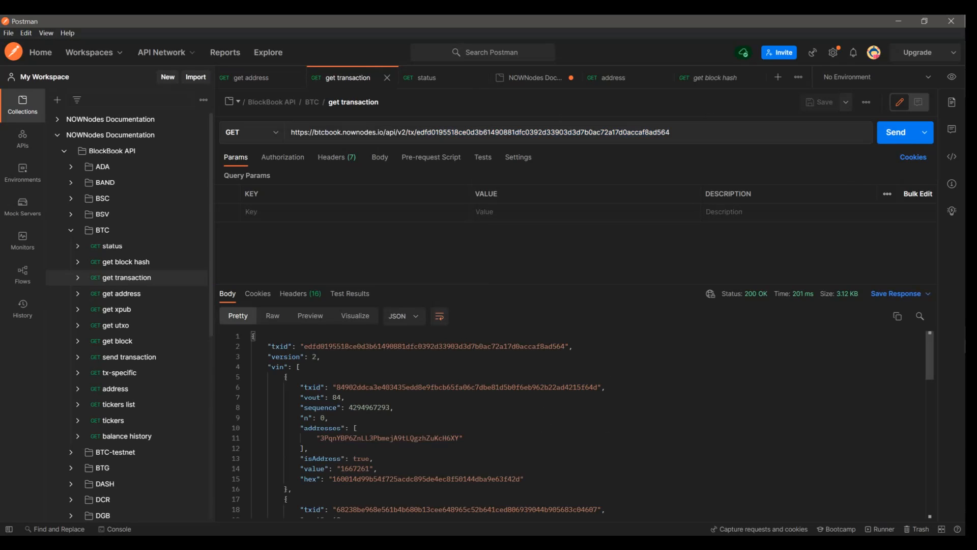
scroll(down, 3)
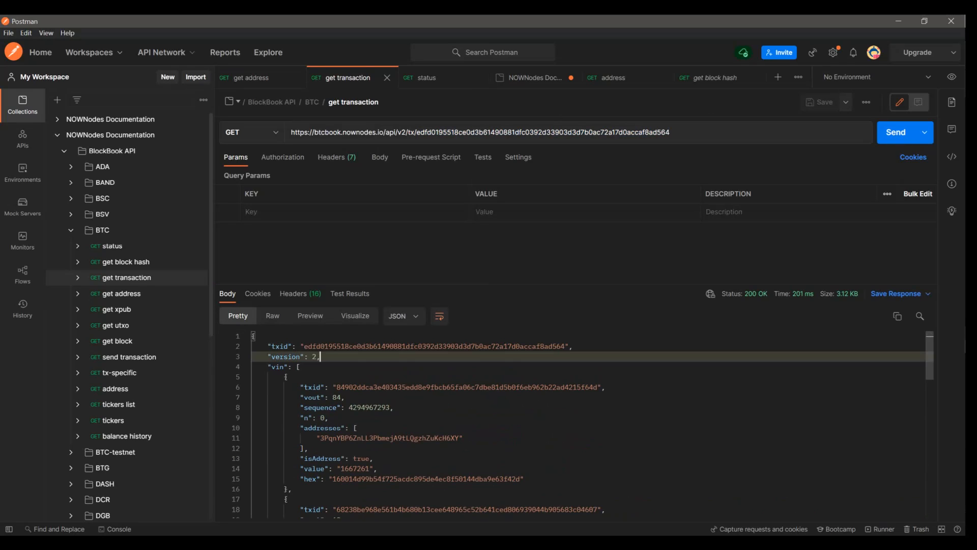
scroll(down, 3)
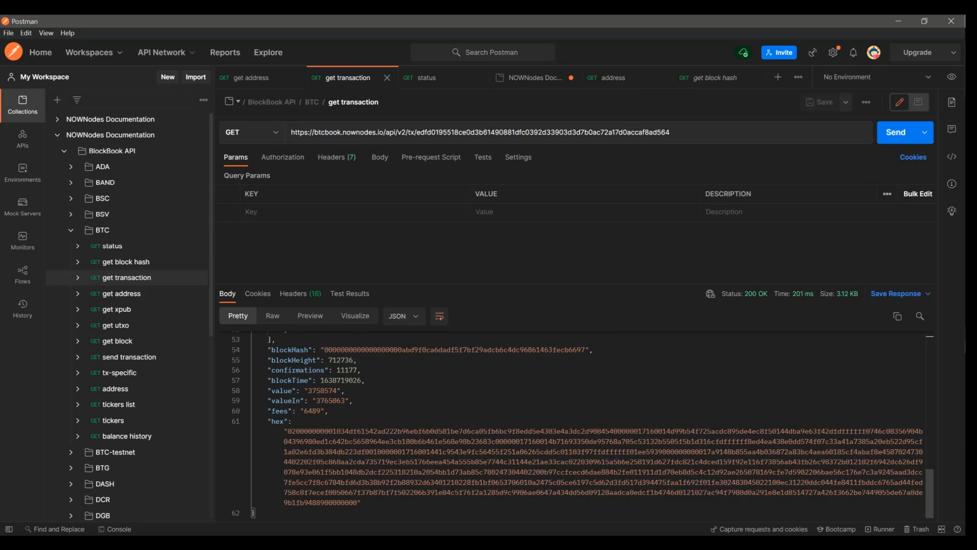
click(427, 77)
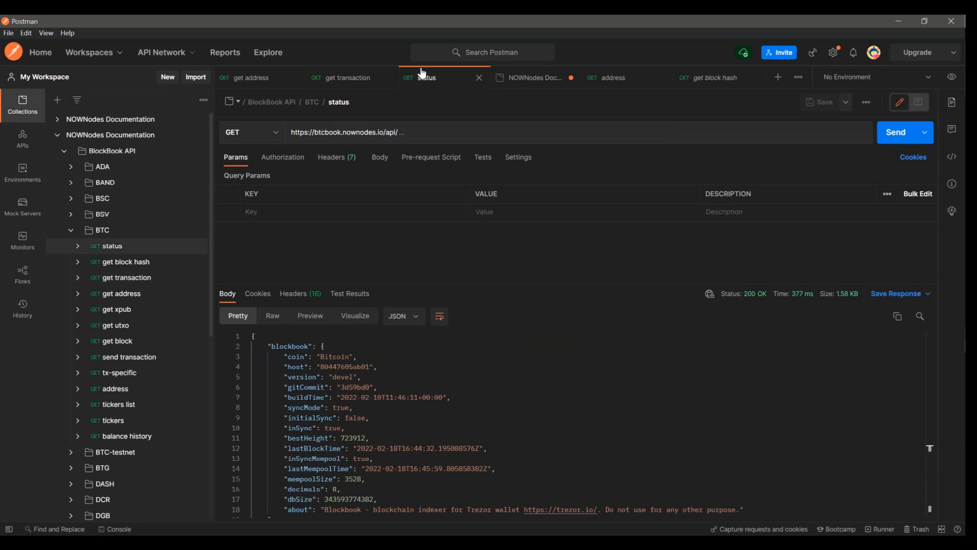
click(348, 77)
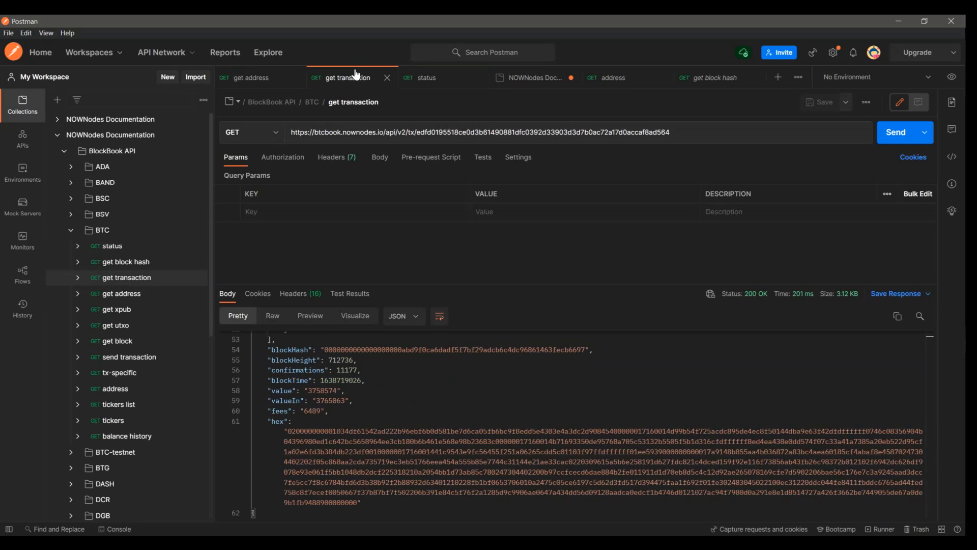
mouse_move(450, 195)
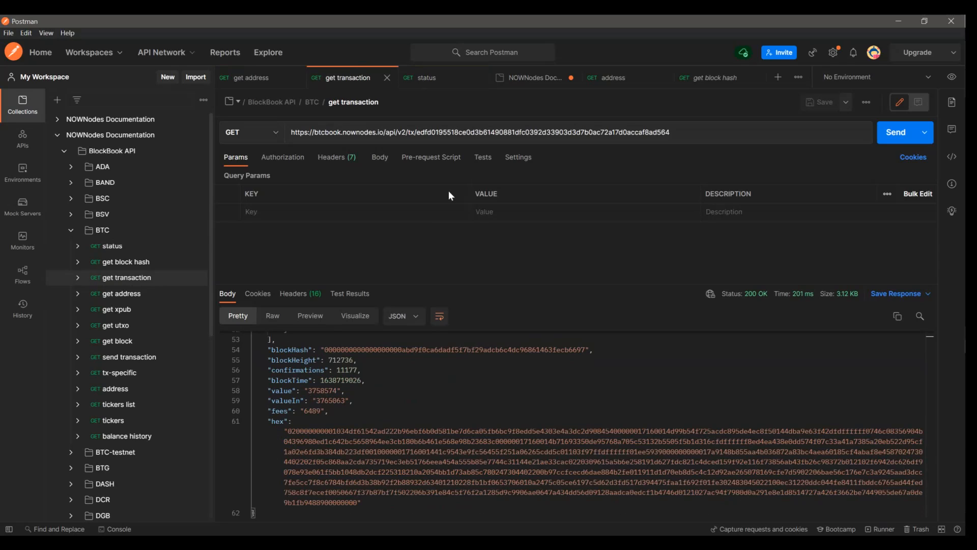
mouse_move(134, 309)
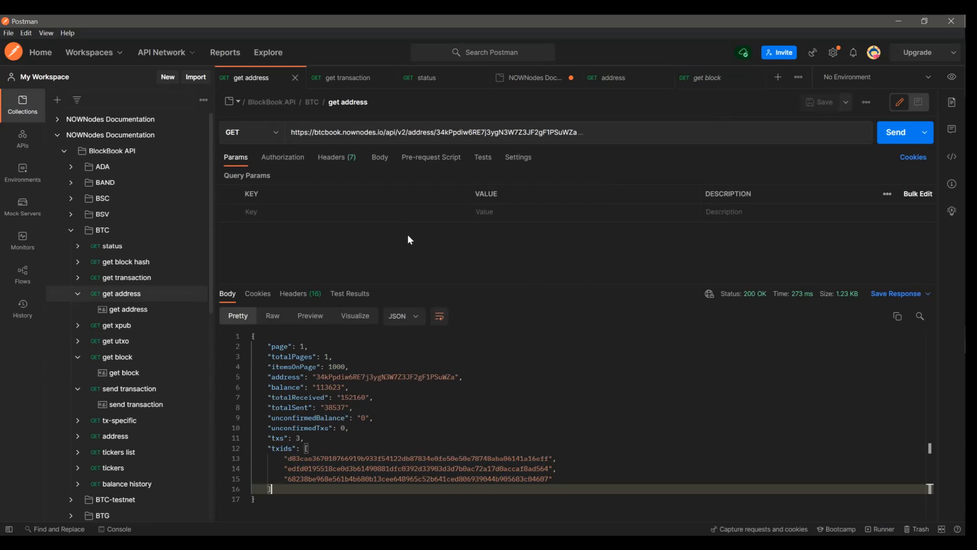
mouse_move(411, 253)
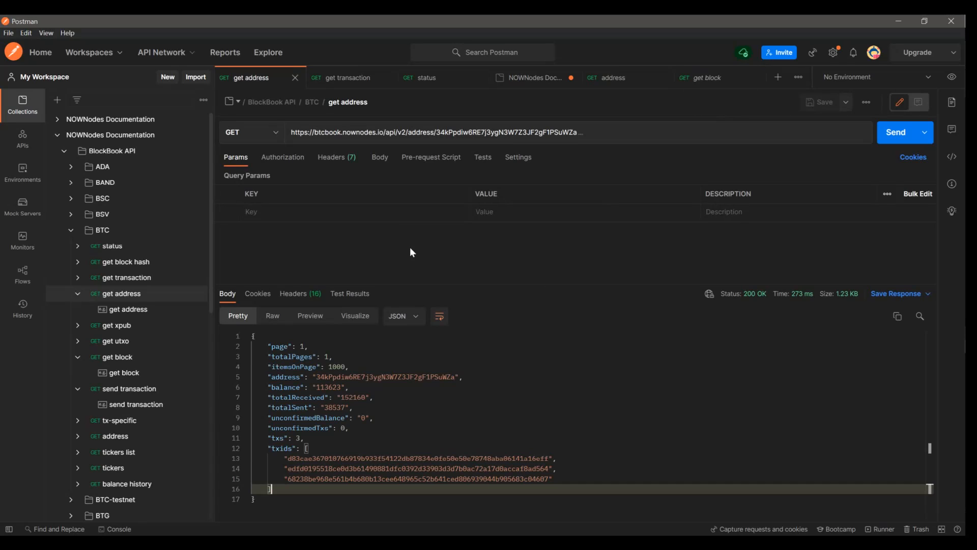
mouse_move(410, 244)
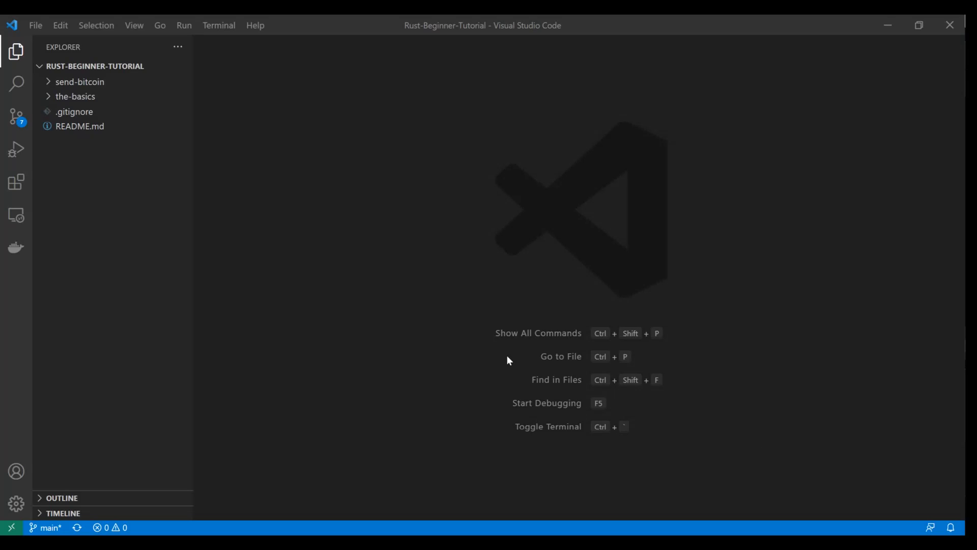
mouse_move(94, 69)
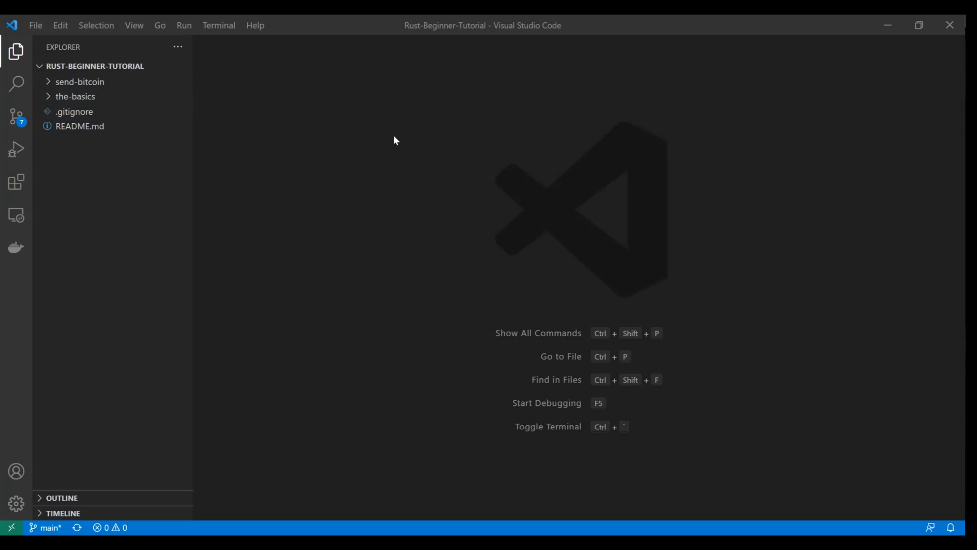
Run cargo new blockchain-info-app in the integrated terminal.
key(Ctrl+`)
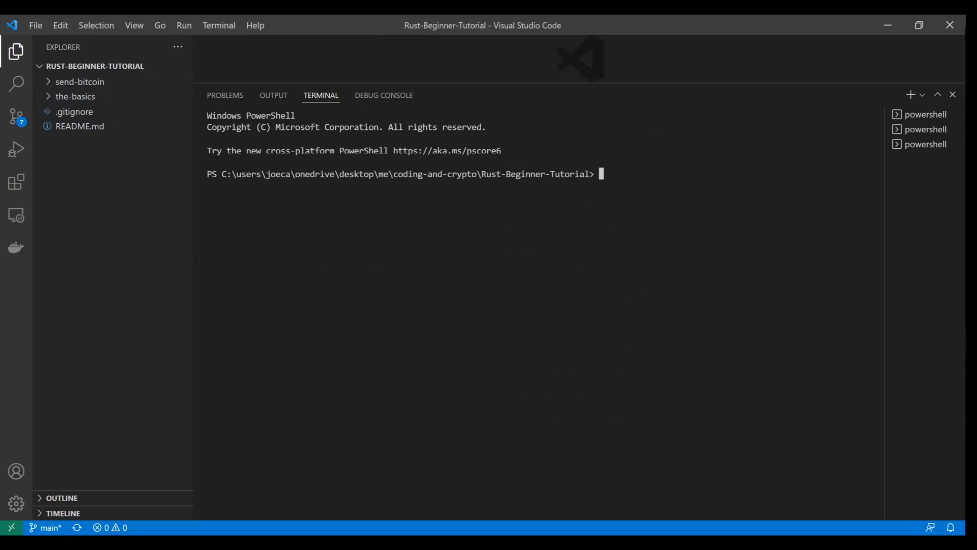
text(cargo new blo)
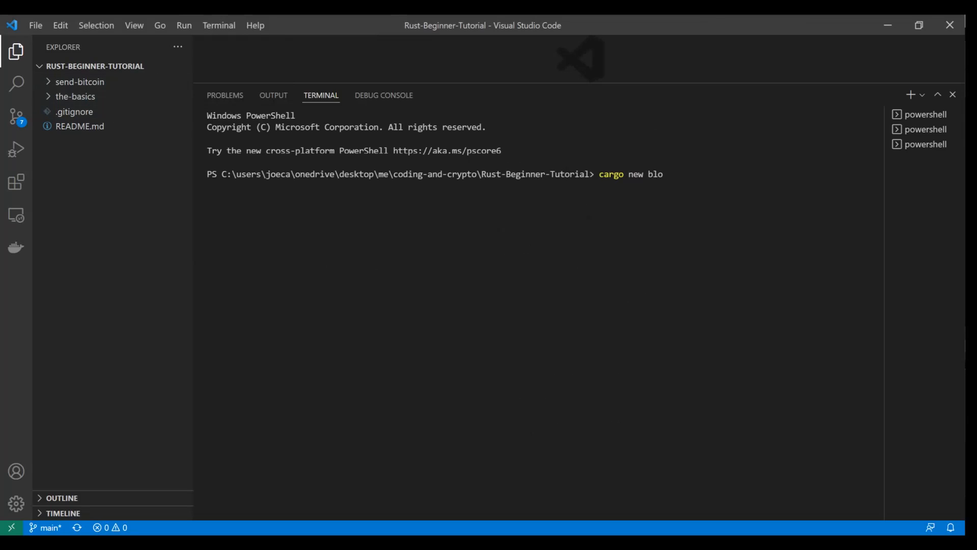
text(ckchain-info-)
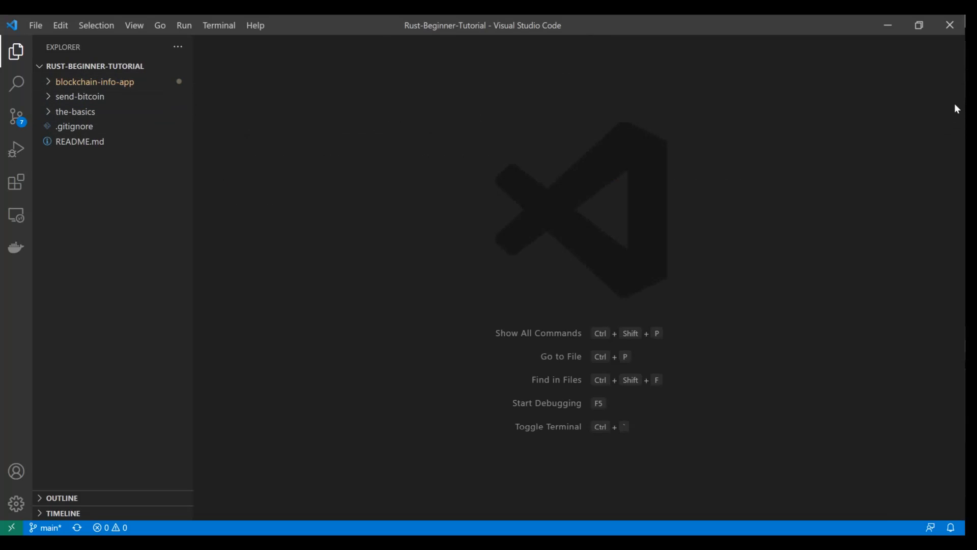
Expand blockchain-info-app and src, then bring up main.rs and Cargo.toml.
click(94, 82)
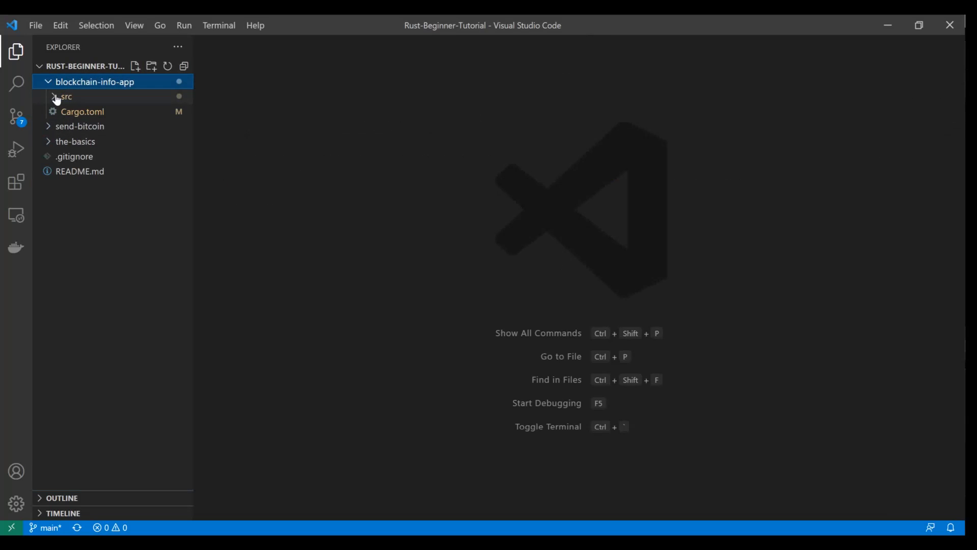
click(65, 96)
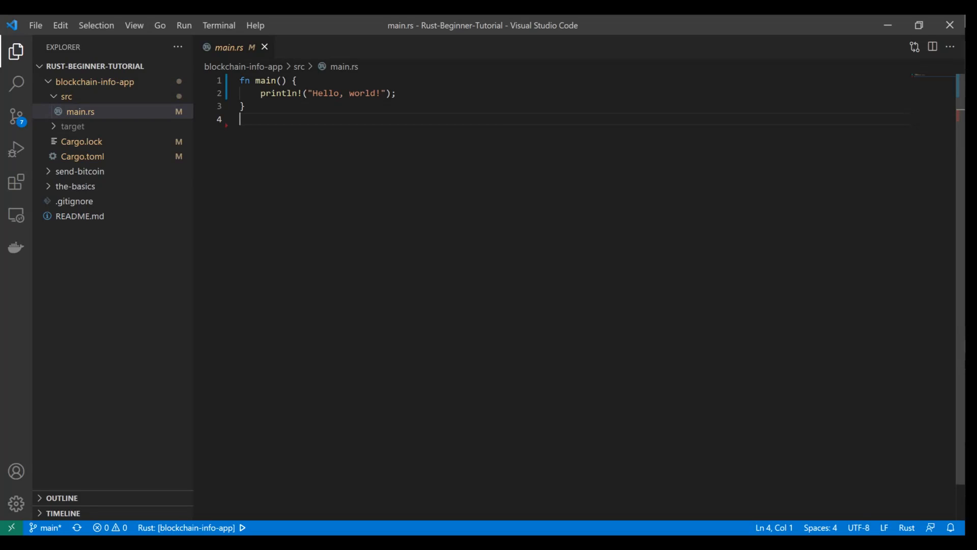
click(82, 157)
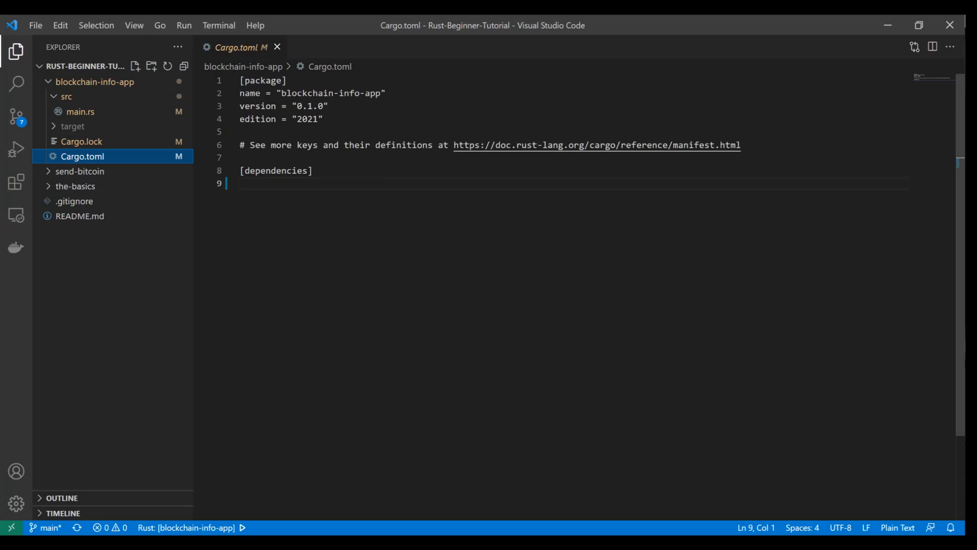
mouse_move(90, 397)
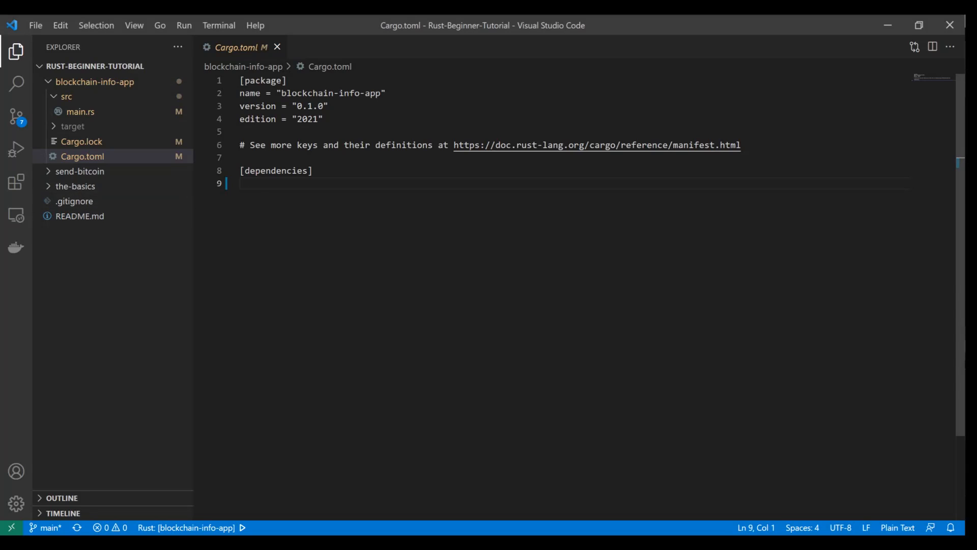
Add async-std with attributes and tokio1 features, reqwest and tokio under [dependencies].
text(async-std = { version = "1", features = ["attributes", "tokio1"] })
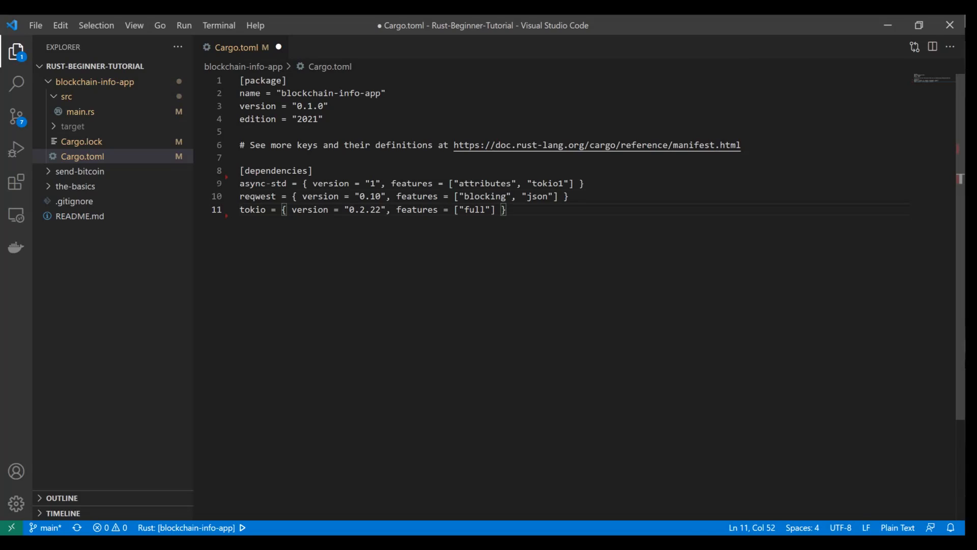
double_click(258, 196)
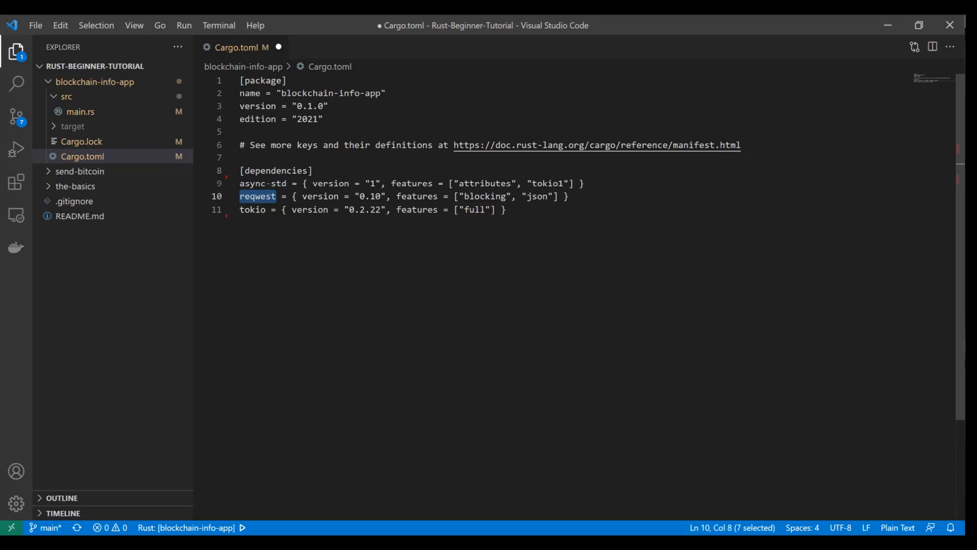
double_click(252, 210)
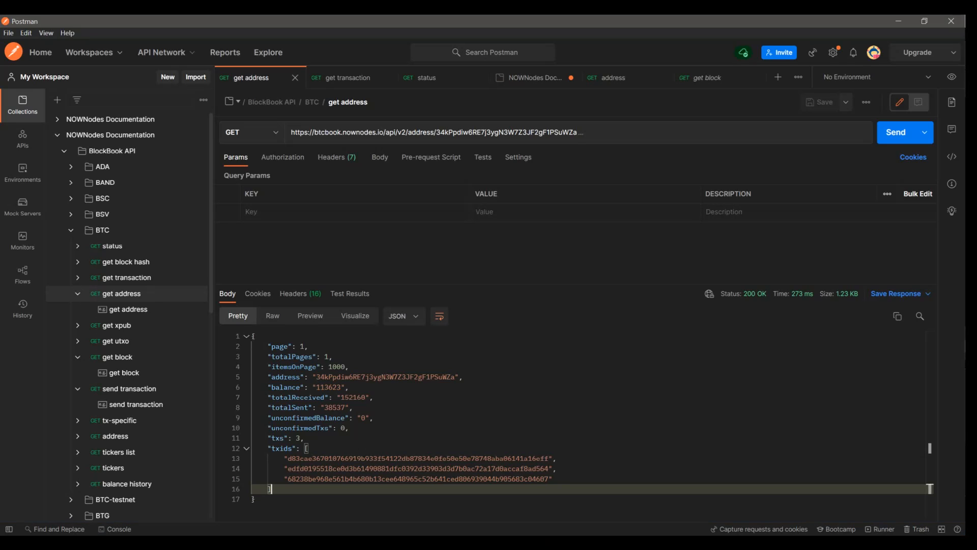
Select the whole get address response in Postman before returning to Cargo.toml.
key(ctrl+a)
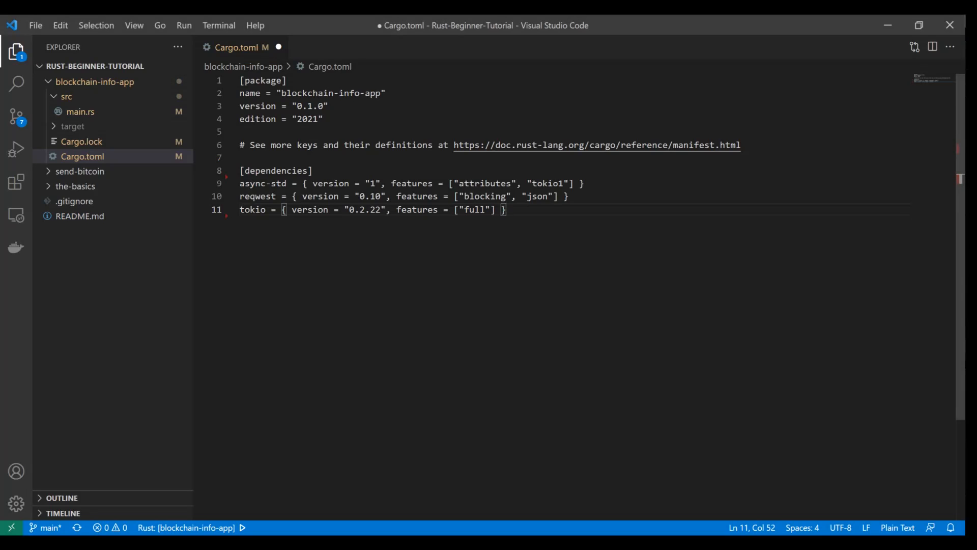
Add serde = "1.0" with serde_derive and serde_json below tokio.
key(Enter)
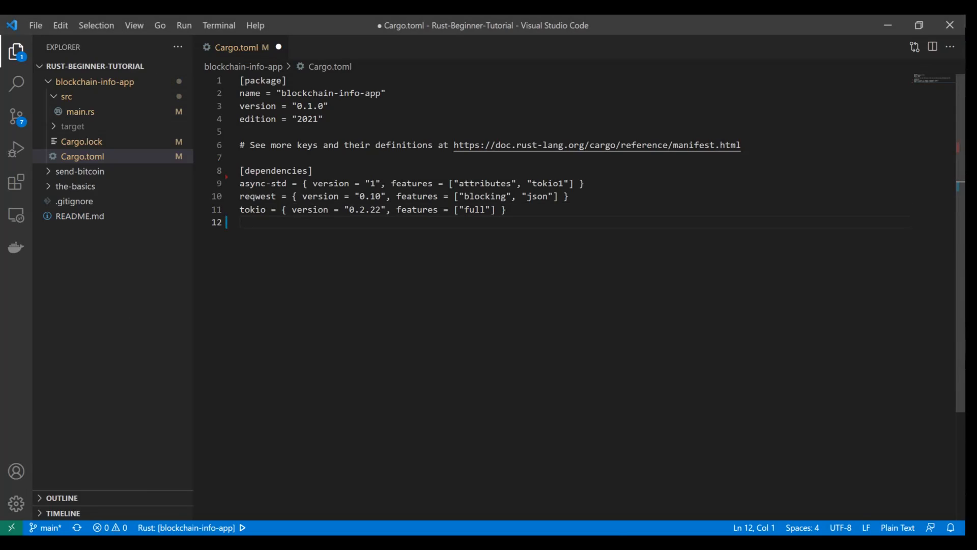
text(serde = "1.0")
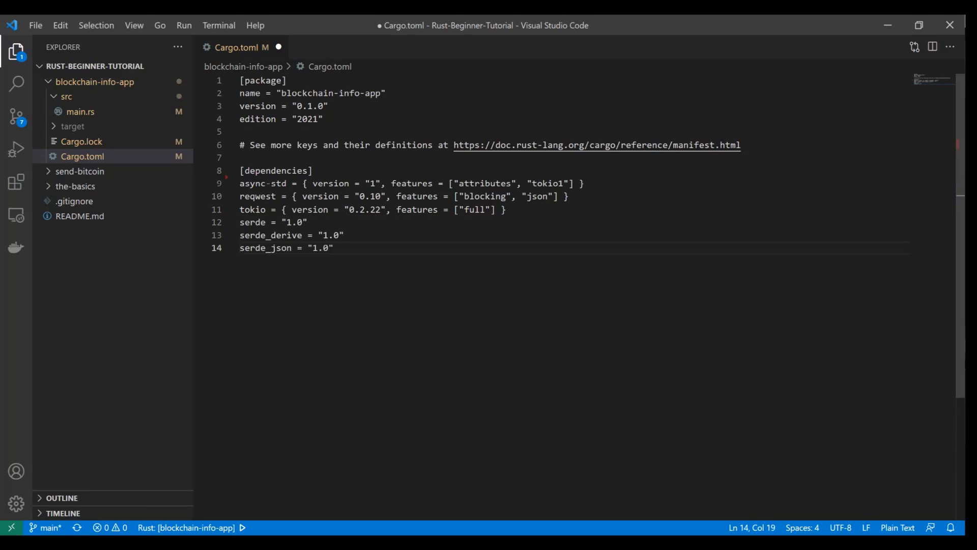
double_click(265, 247)
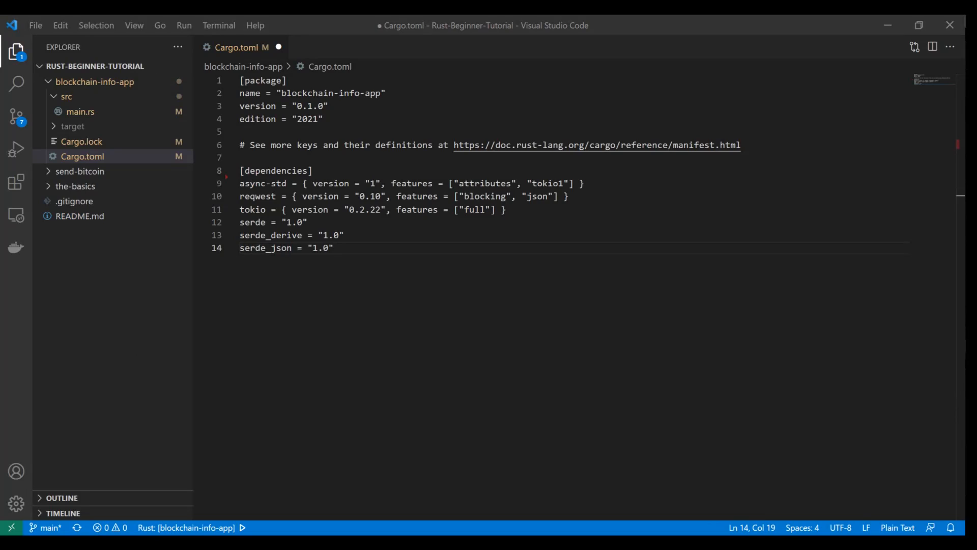
Add dotenv = "0.15.0" at the top of the dependencies and save Cargo.toml.
click(300, 171)
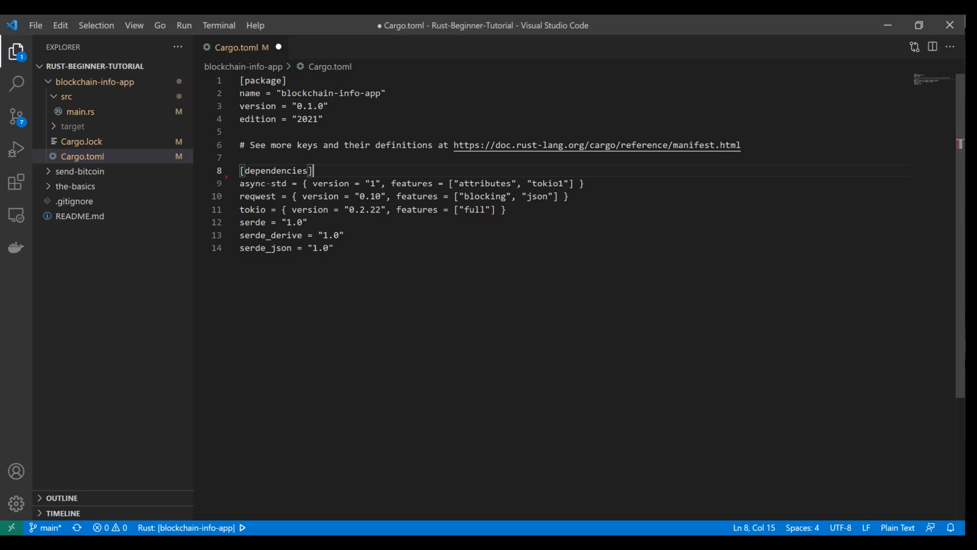
key(Enter)
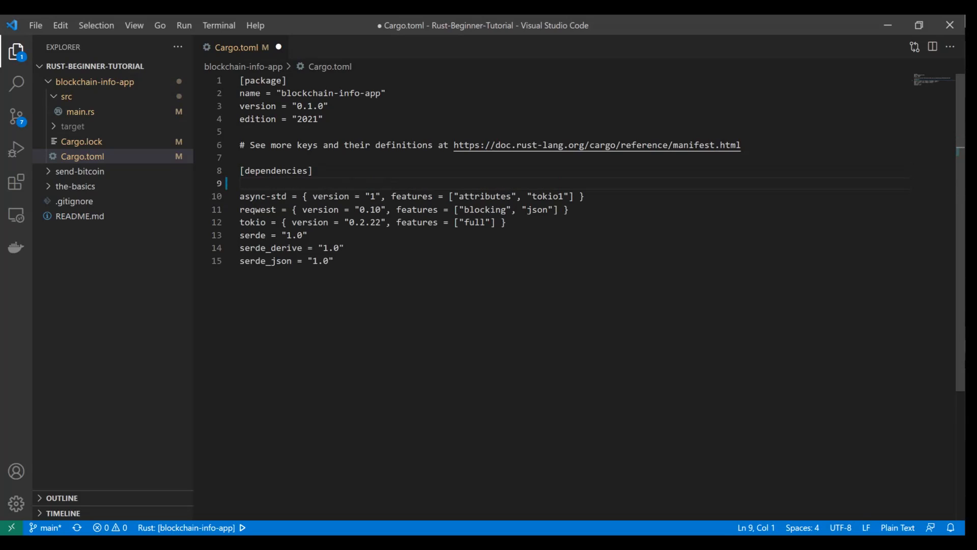
text(dotenv = "0.15.0")
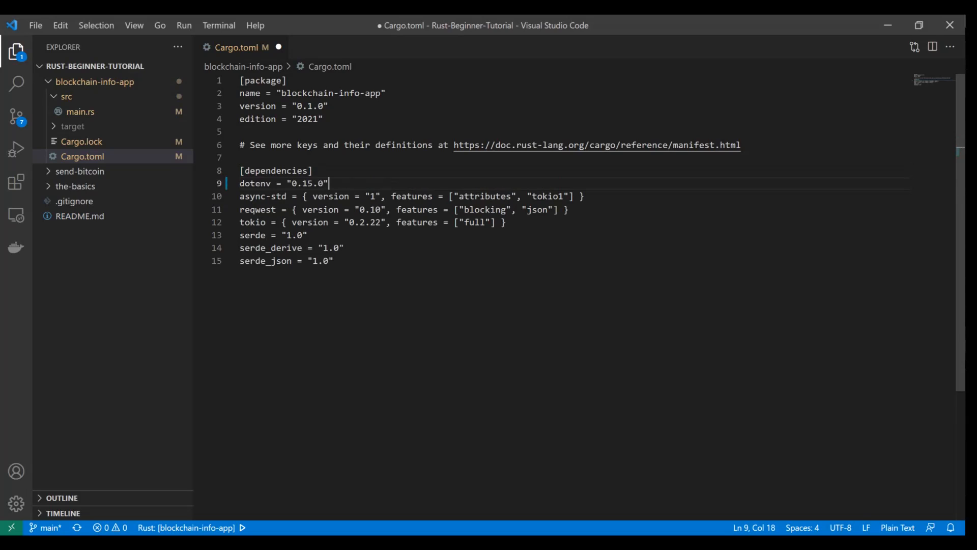
click(334, 260)
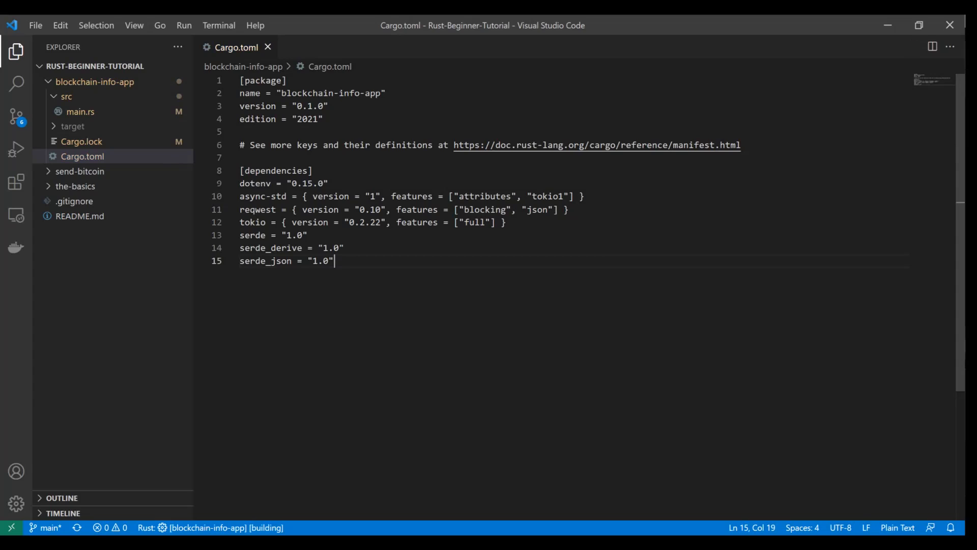
click(267, 47)
text(cd bloc)
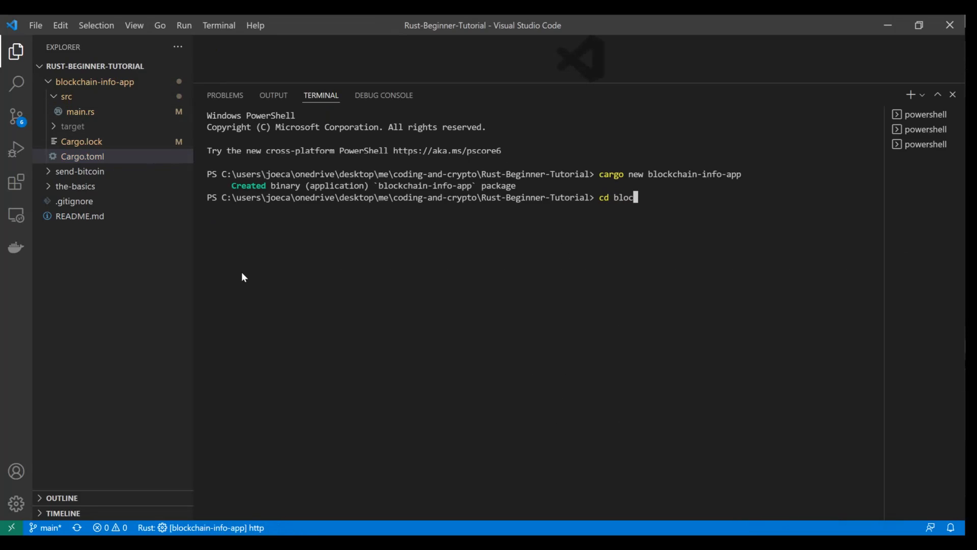
Run cargo build from inside the blockchain-info-app folder.
text(kchain-info-app)
text(cargo build)
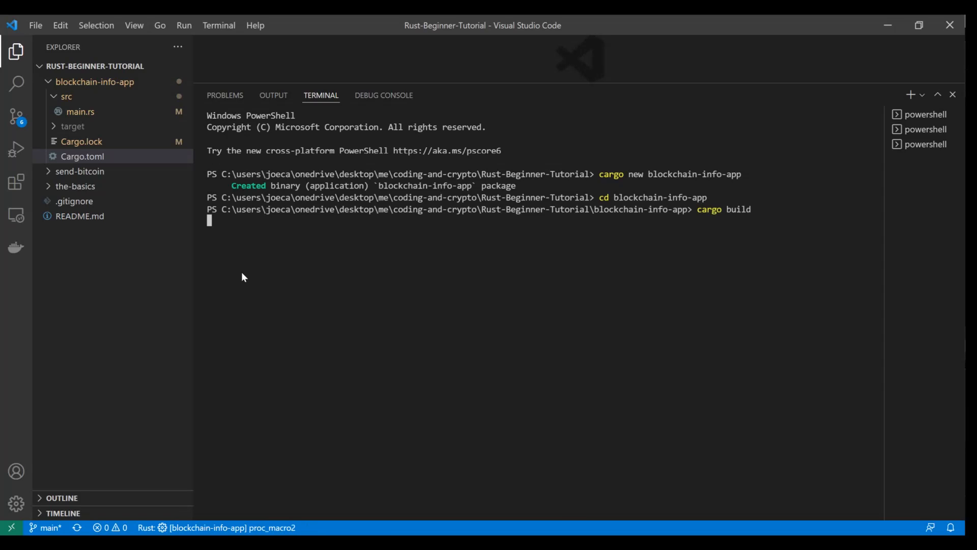
key(Enter)
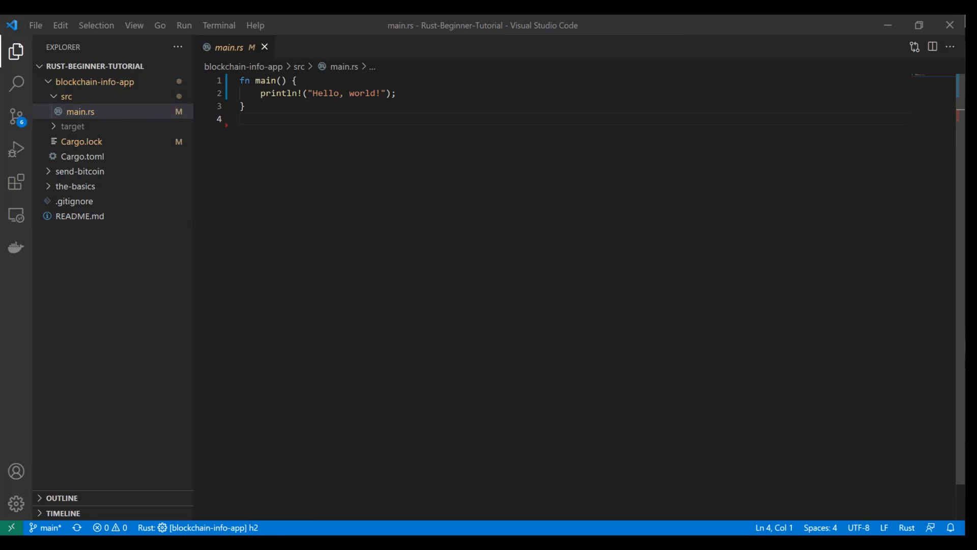
Close main.rs and create blockchain_status.rs as a new file under src.
click(264, 47)
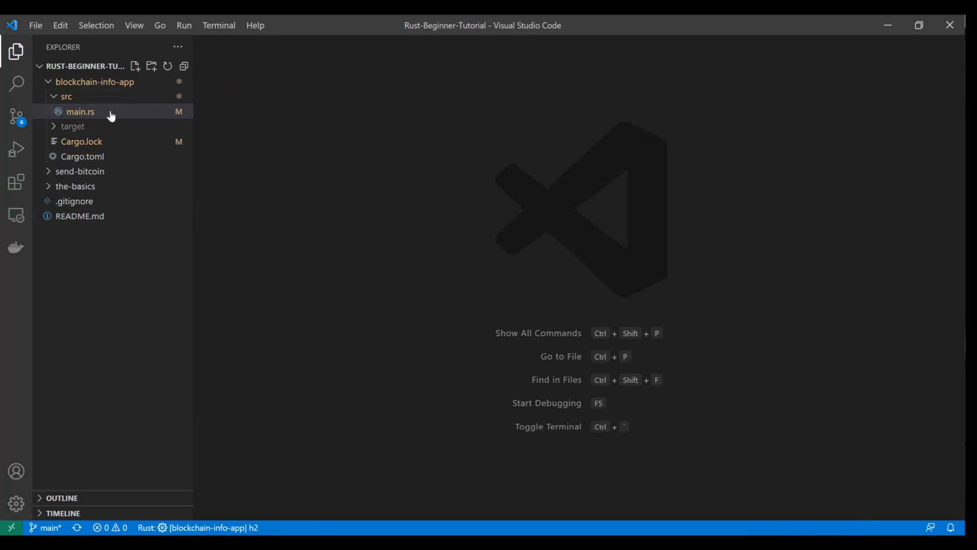
right_click(67, 96)
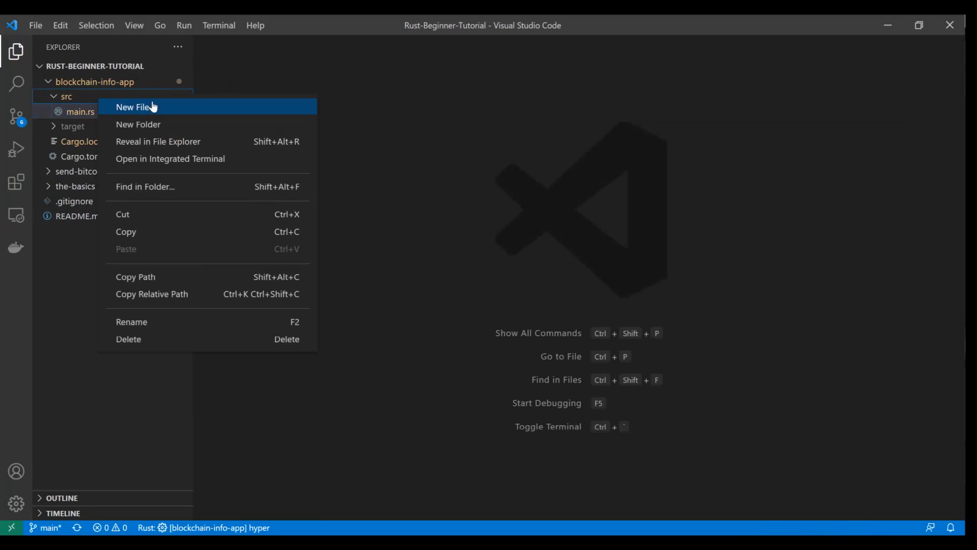
click(132, 107)
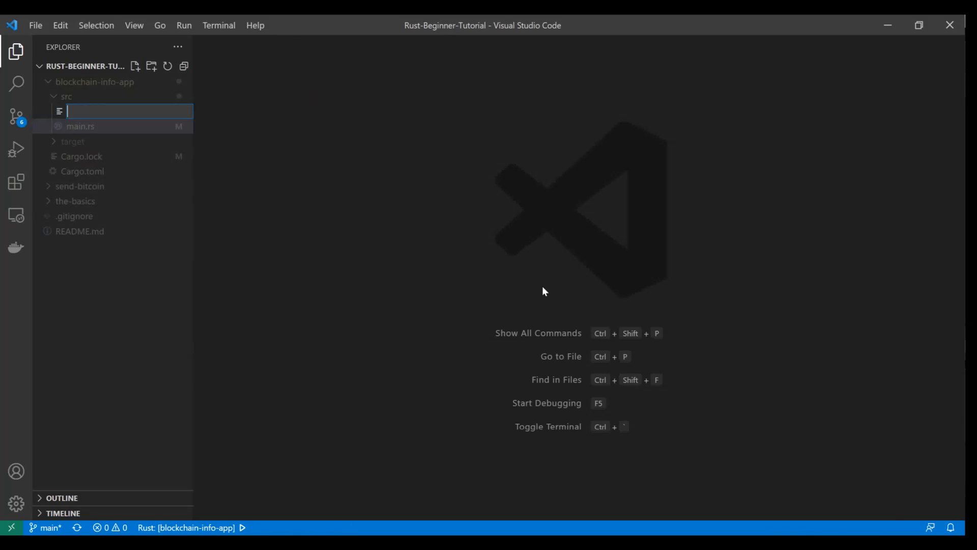
text(blockchain_statu)
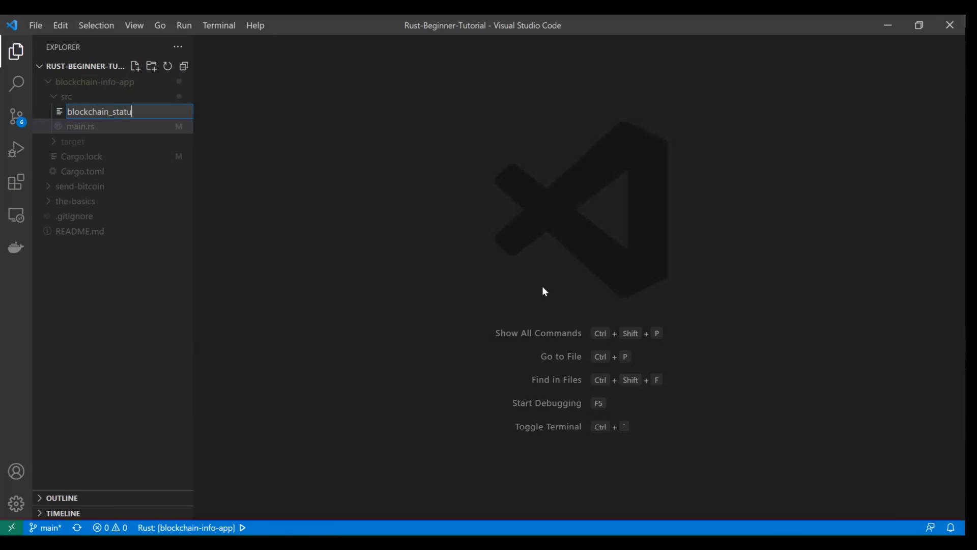
key(Enter)
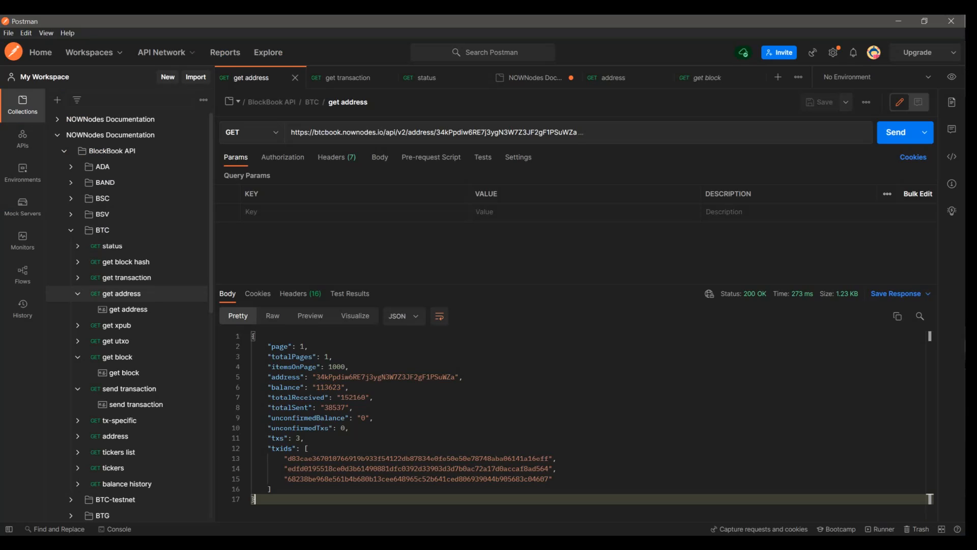
Review the status response JSON and select its blockbook key for reference.
click(427, 78)
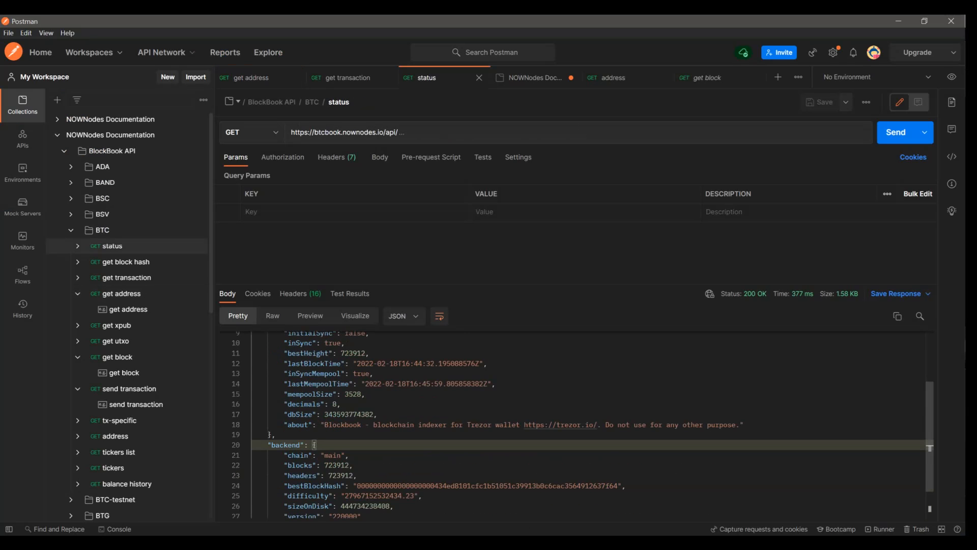
scroll(down, 3)
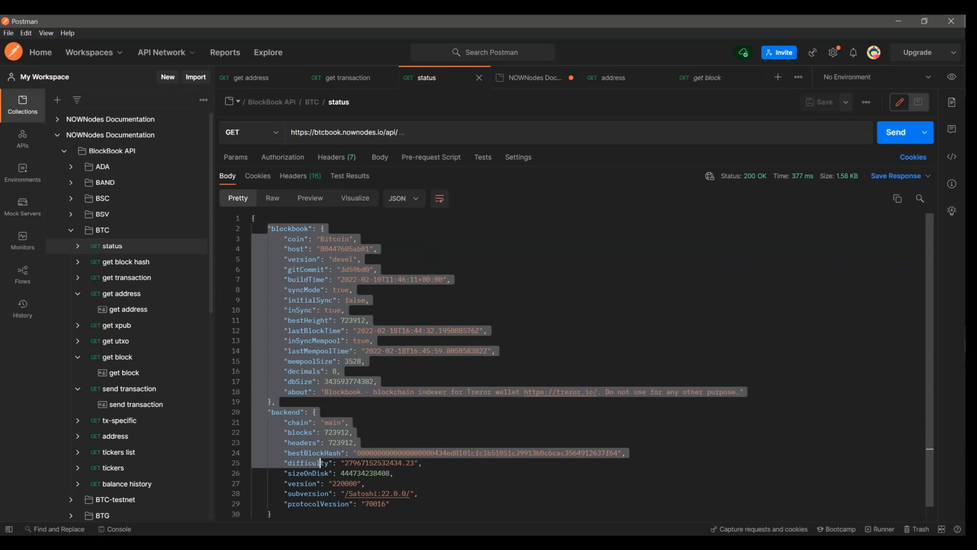
scroll(down, 3)
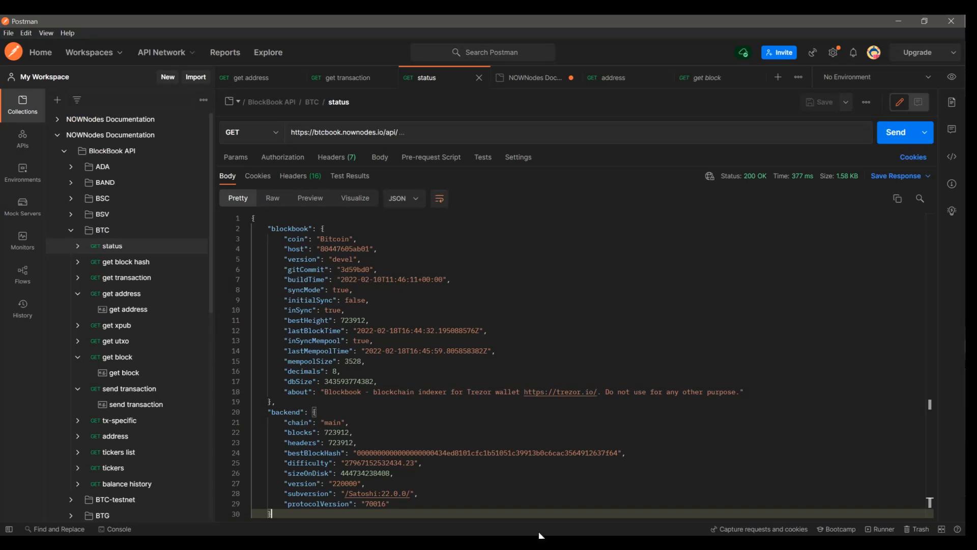
double_click(289, 228)
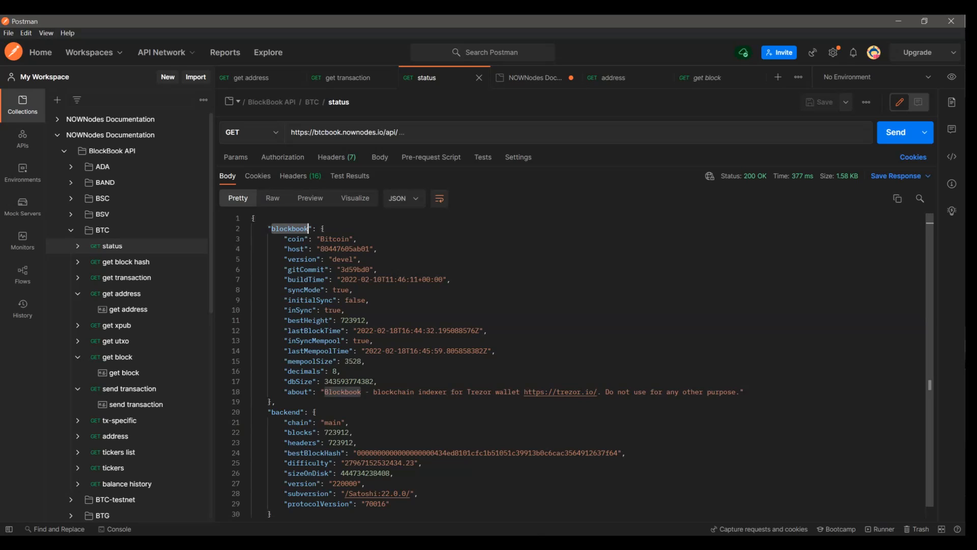
double_click(285, 411)
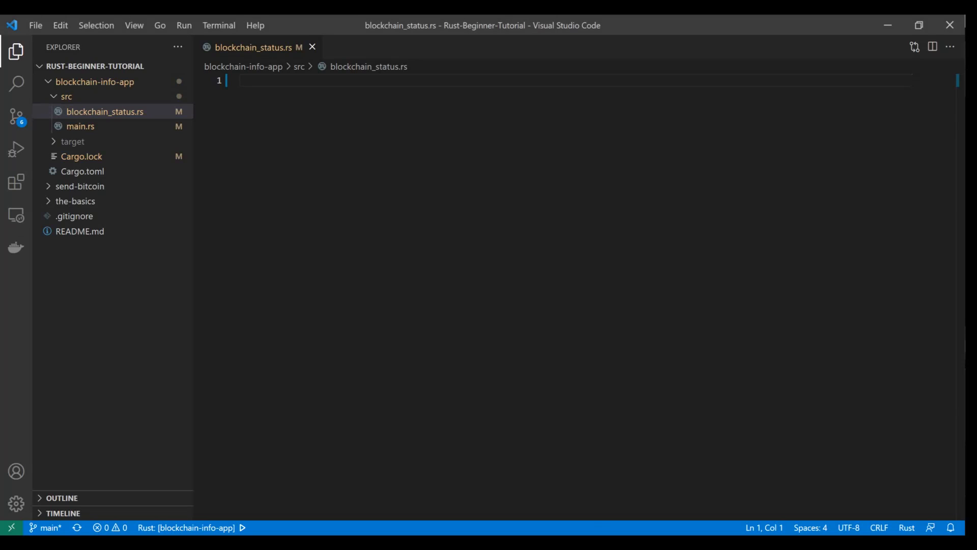
Write pub struct BlockchainStatus with blockbook: Blockbook and backend: Backend fields.
text(pub struct BlockchainStatus {\n    pub blockbook: Blockbook,\n    pub backend: Backend,\n})
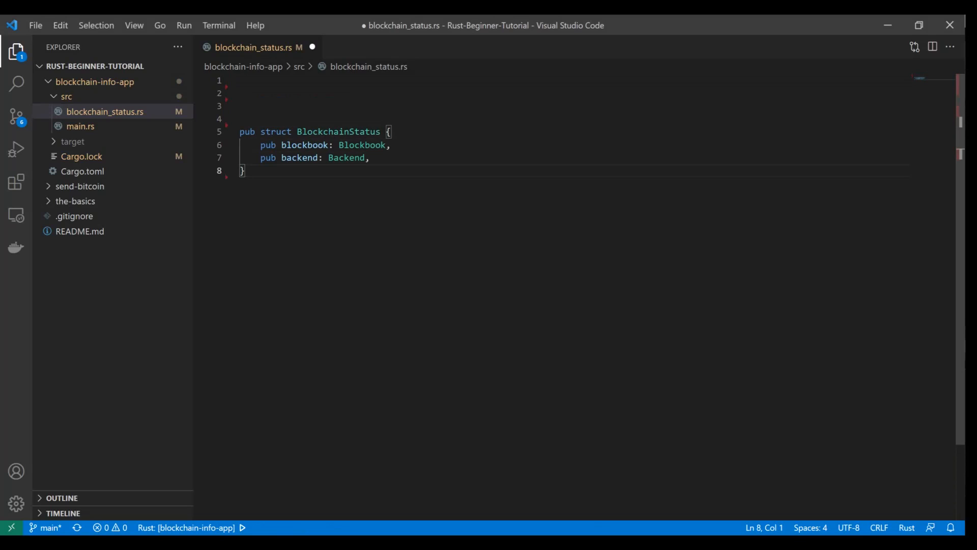
double_click(299, 157)
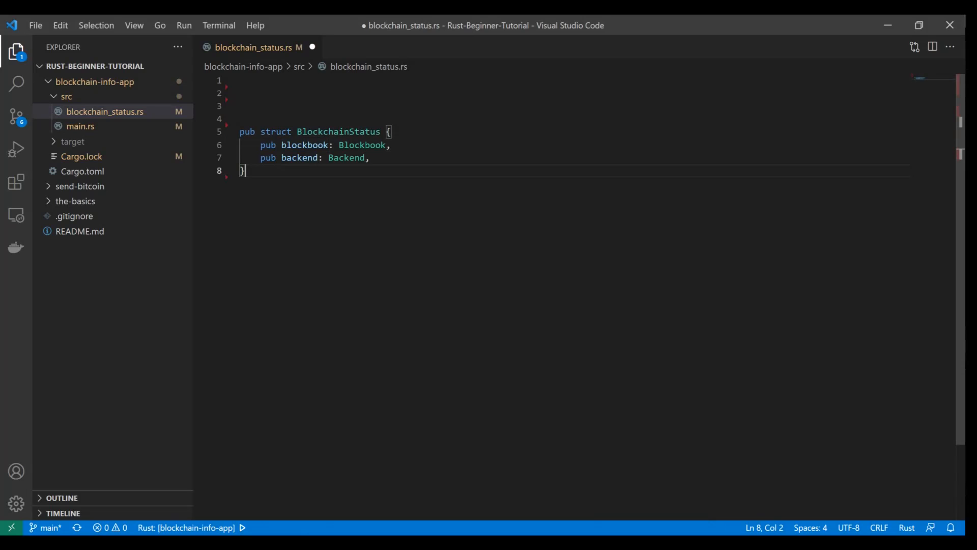
double_click(361, 144)
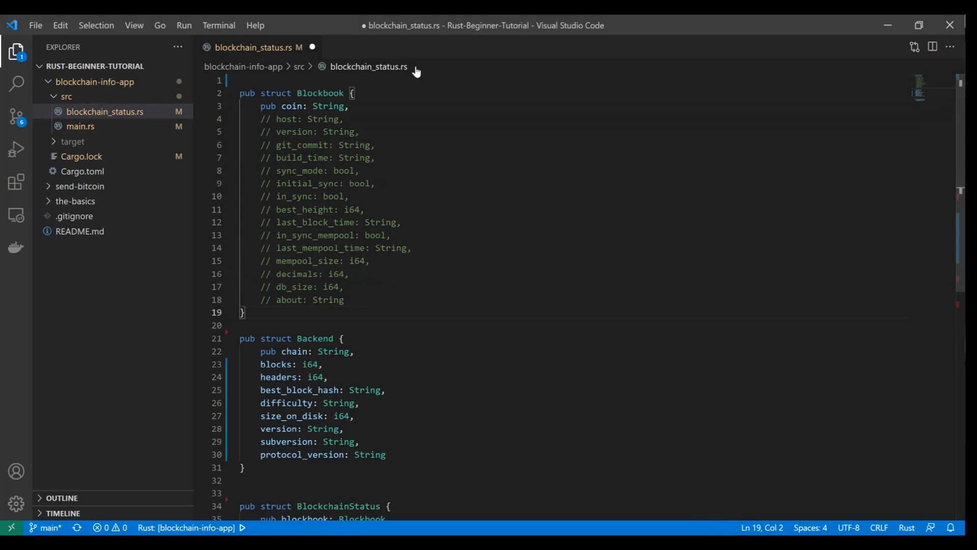
Inspect the Blockbook fields, the coin field and the Backend chain field.
drag(260, 158, 345, 299)
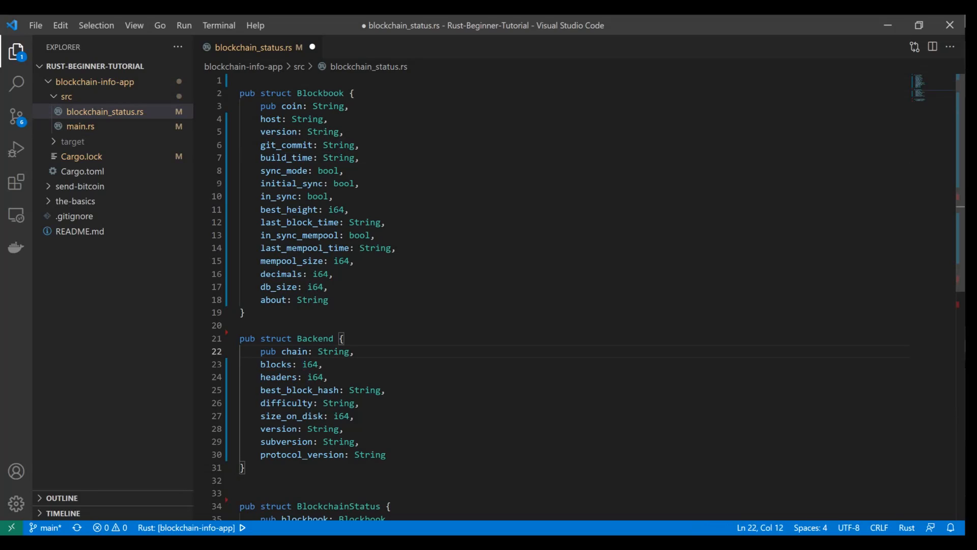
click(267, 351)
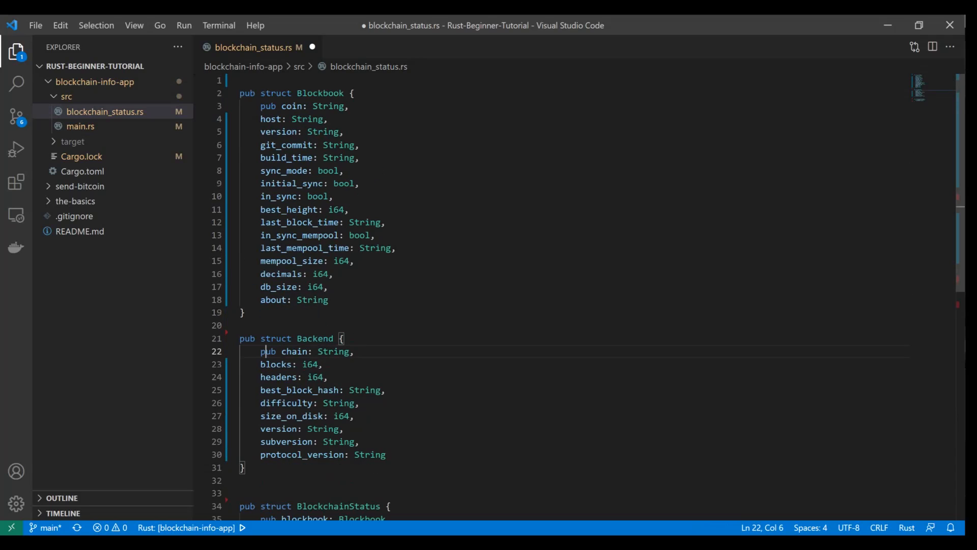
double_click(268, 105)
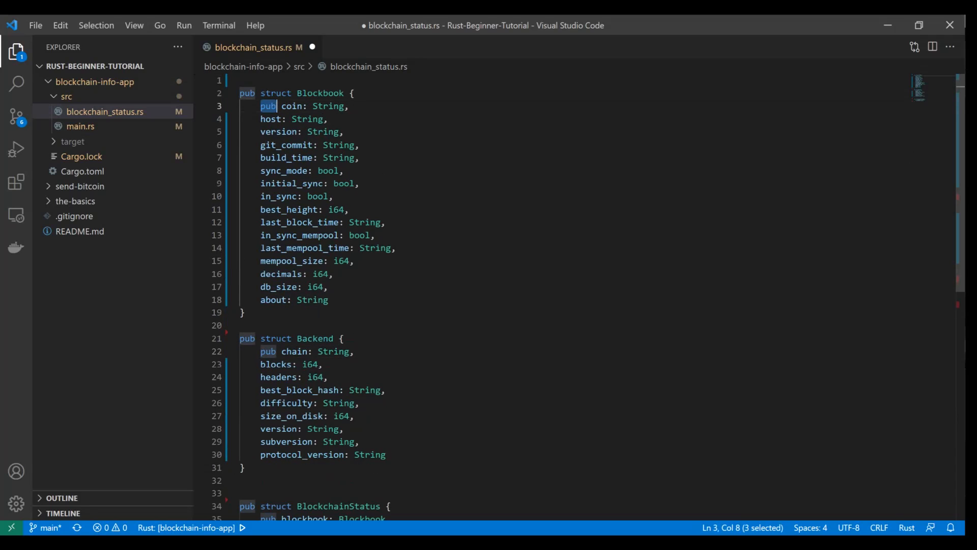
double_click(246, 339)
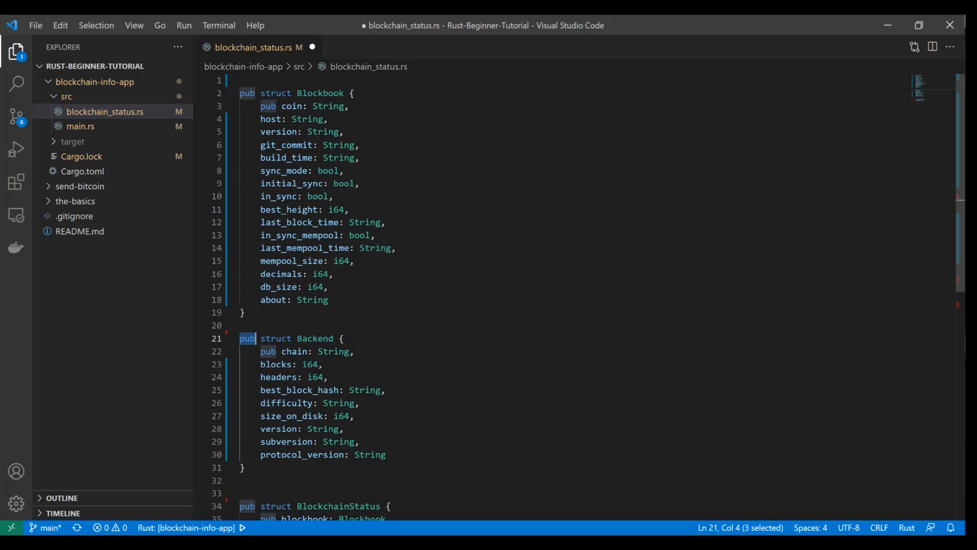
click(283, 351)
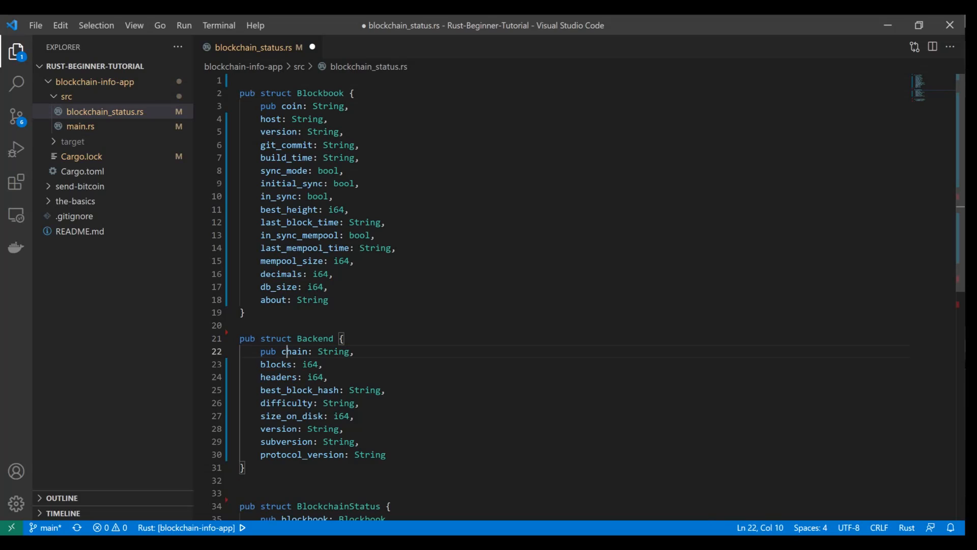
Comment out the Blockbook fields below coin with Ctrl+/, leaving pub coin: String active.
scroll(down, 3)
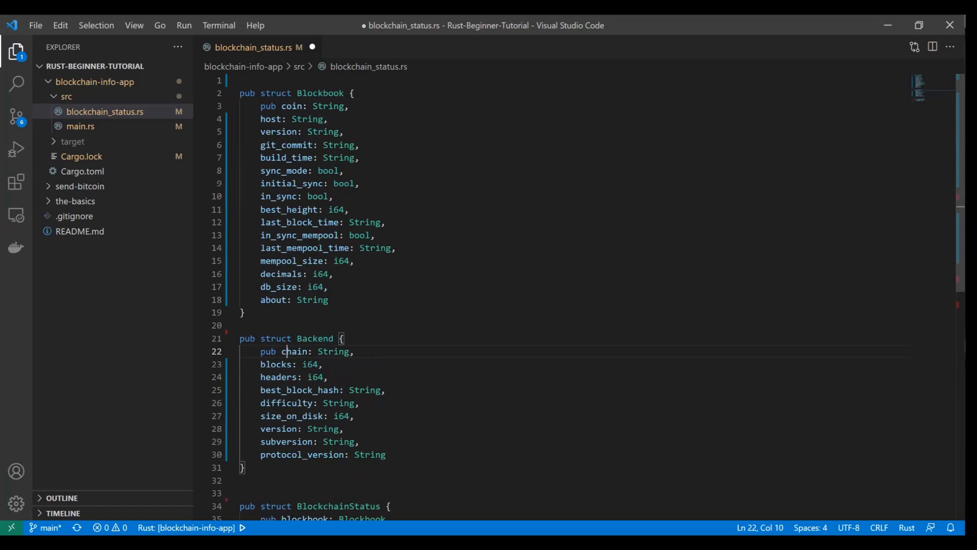
drag(260, 132, 328, 299)
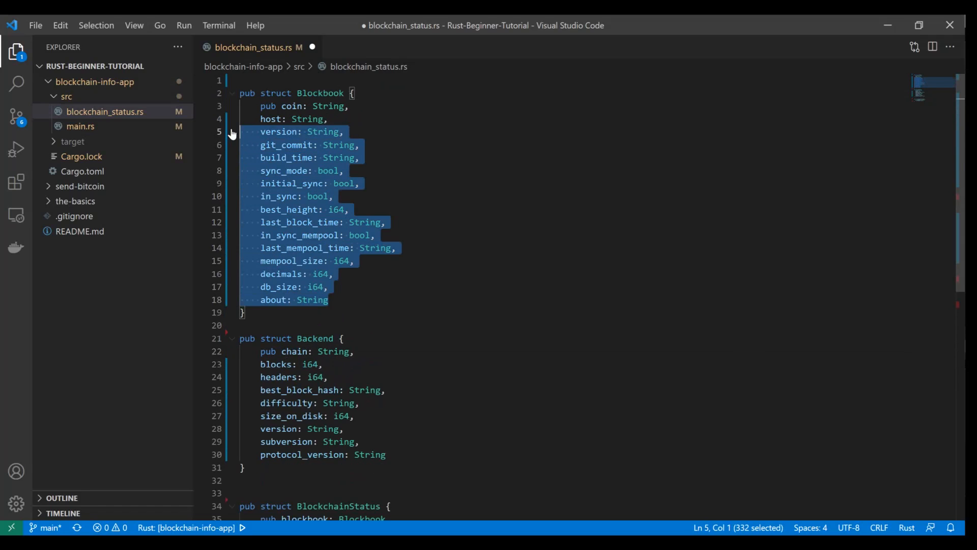
key(ctrl+/)
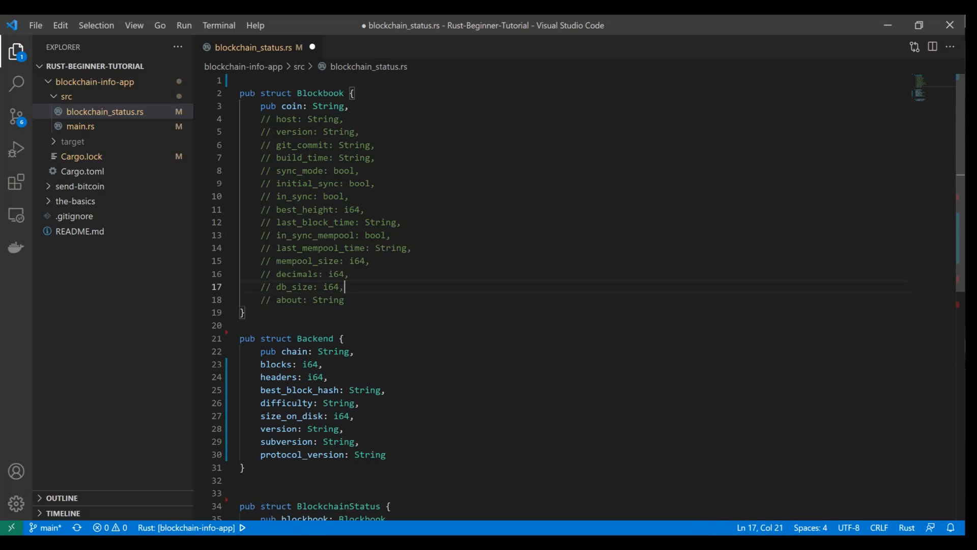
double_click(291, 106)
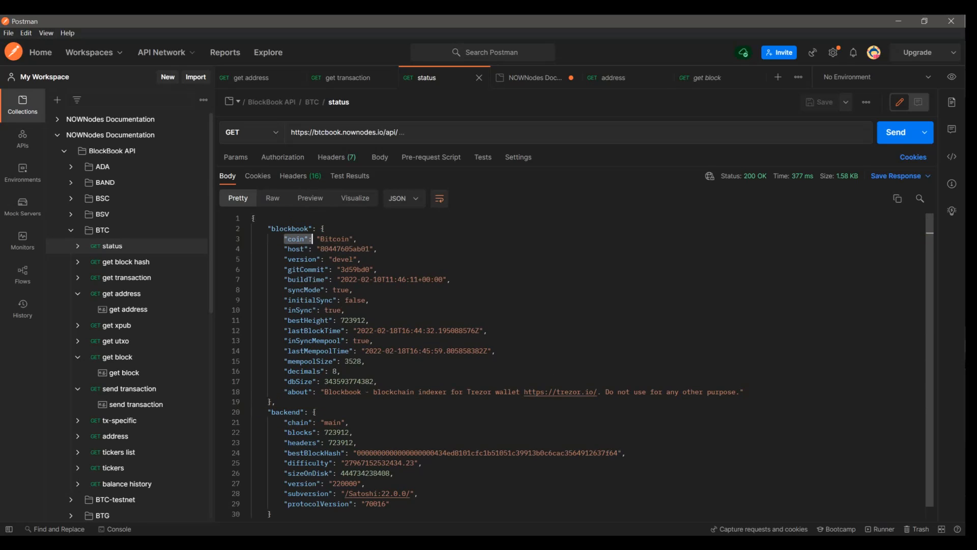
drag(323, 228, 309, 279)
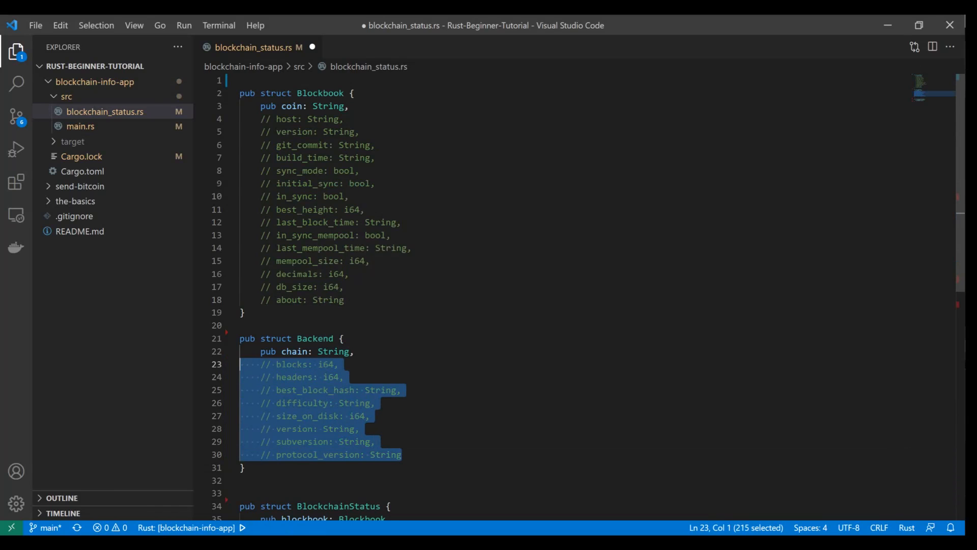
Comment out the Backend fields from blocks to protocol_version, keeping chain active.
scroll(down, 3)
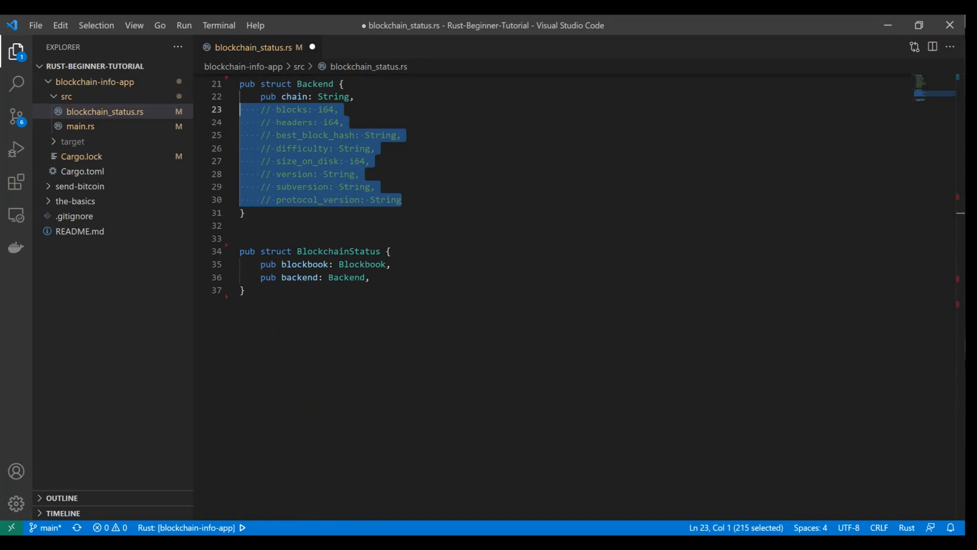
scroll(up, 3)
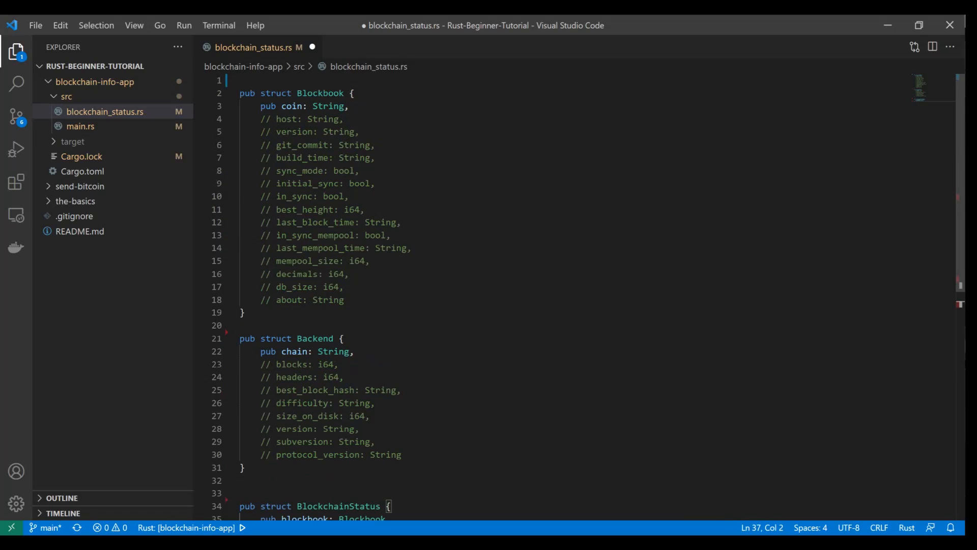
key(alt+tab)
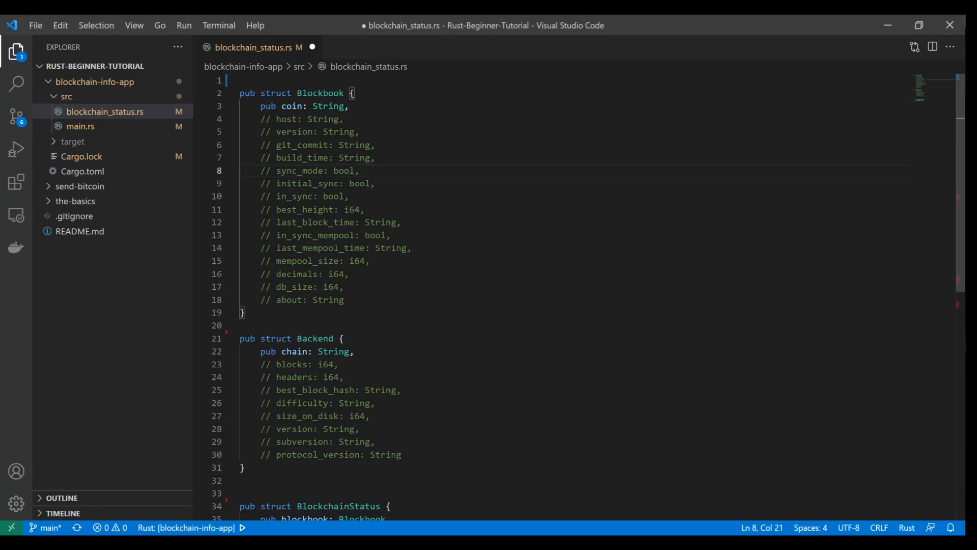
double_click(353, 144)
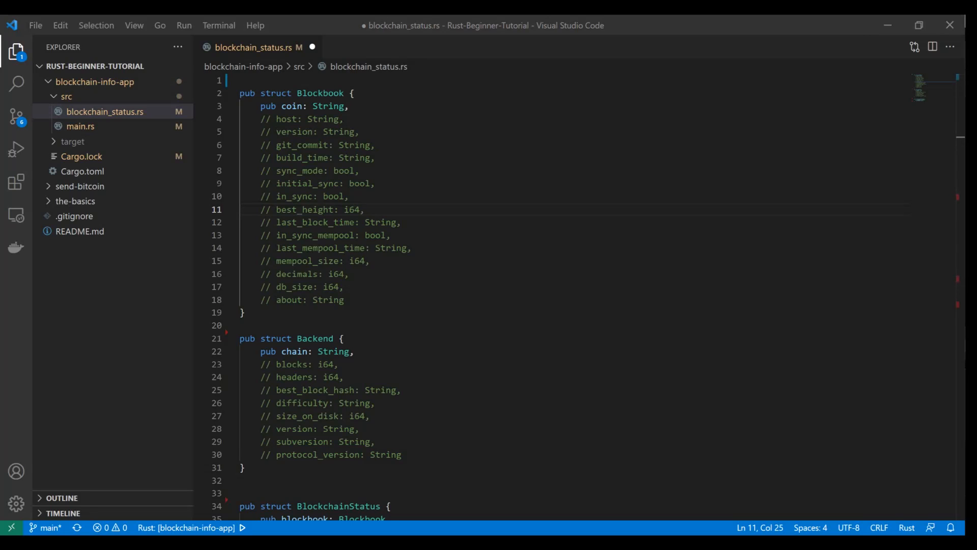
scroll(down, 3)
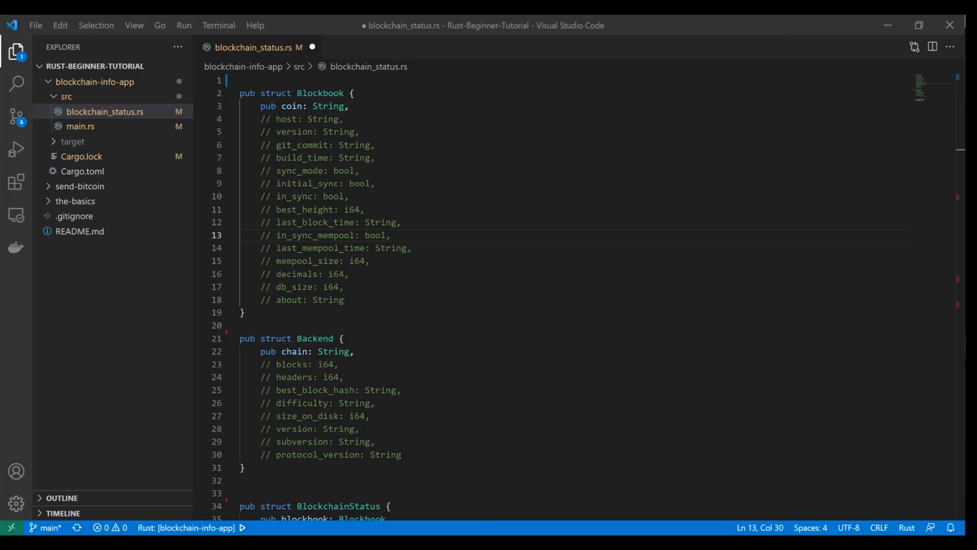
Add #[derive(Deserialize, Debug)] above struct Blockbook.
key(Enter)
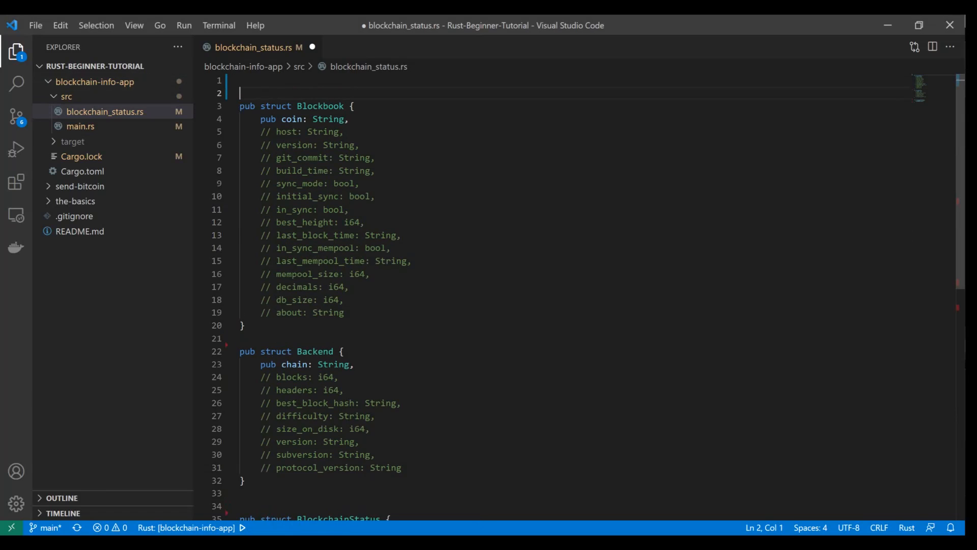
text(#[derive(Deserialize, Debug)])
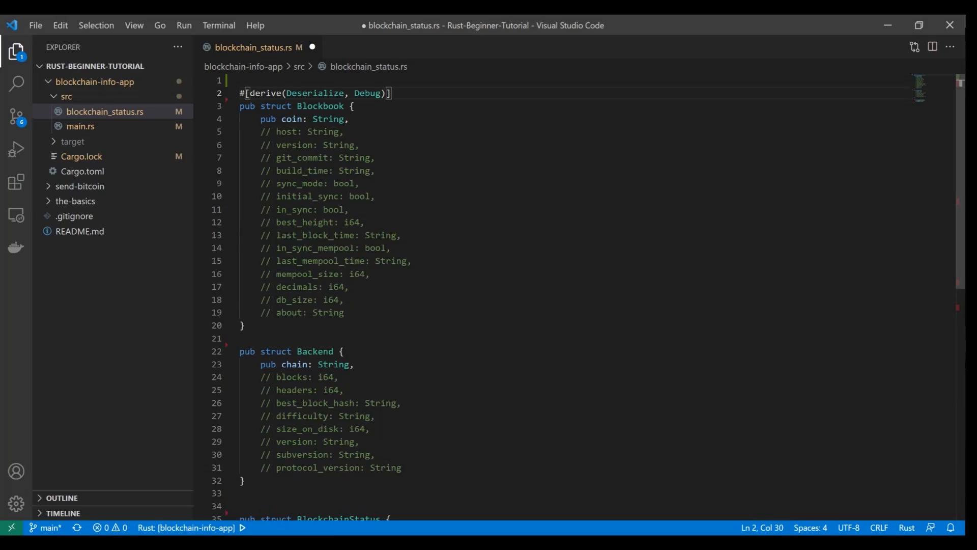
double_click(265, 93)
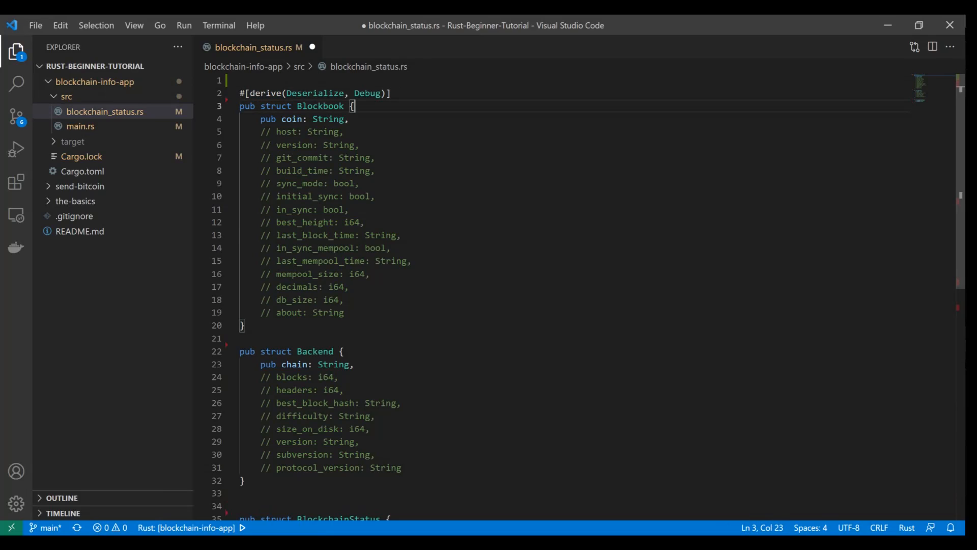
double_click(315, 93)
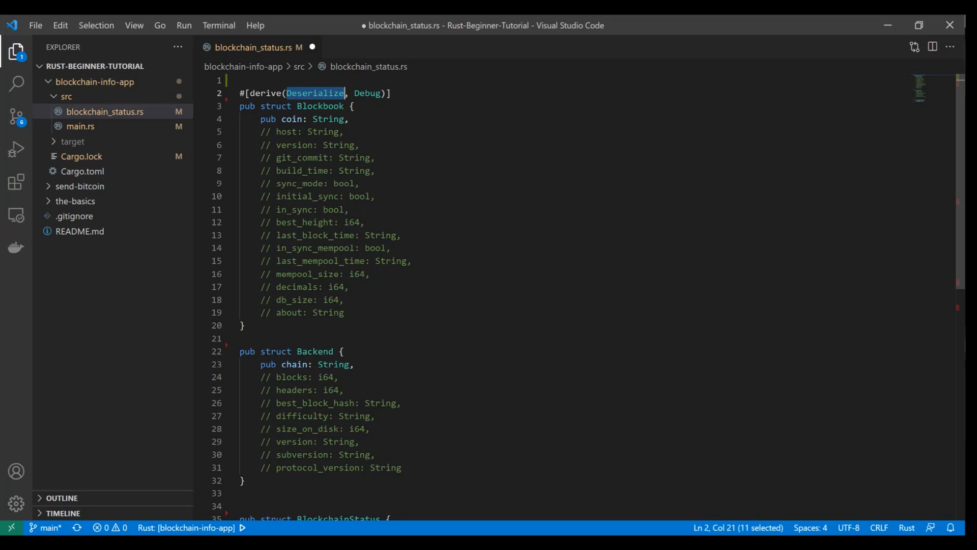
click(410, 261)
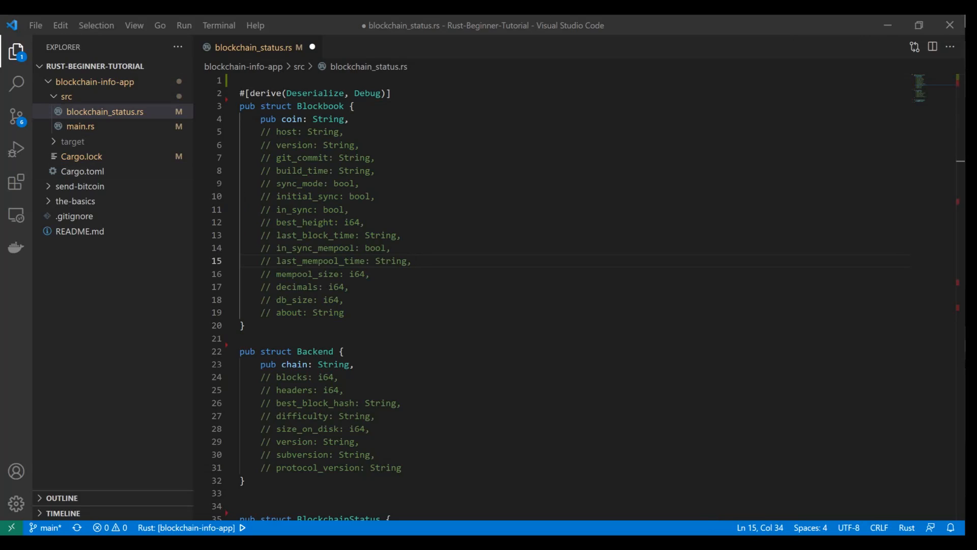
Add #[serde(rename_all = "camelCase")] to Blockbook and return to the status response.
text(#[serde(rename_all = "camelCase")])
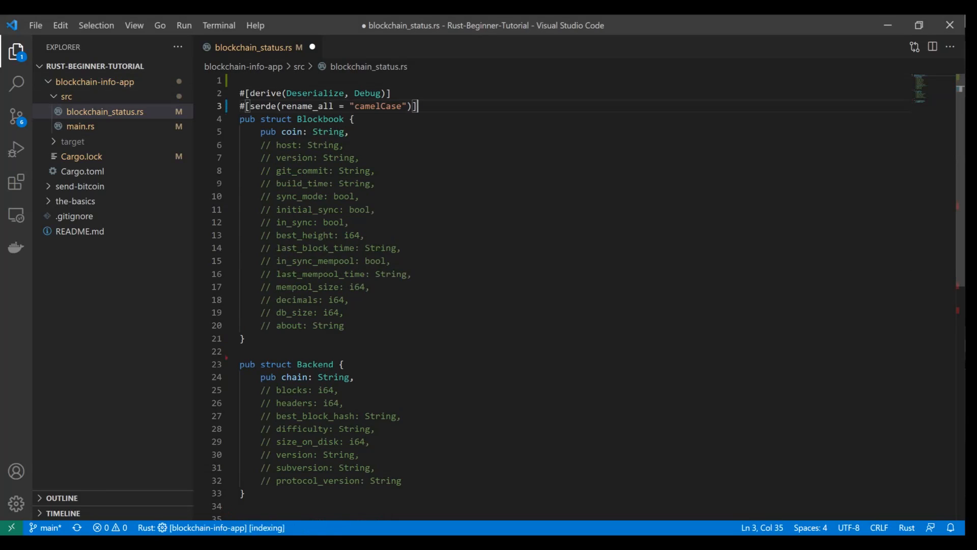
click(338, 196)
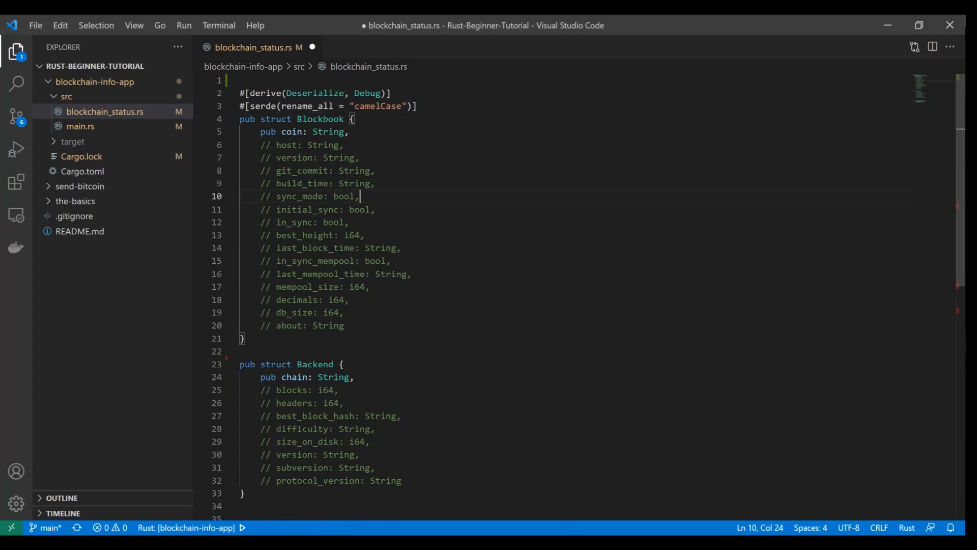
double_click(377, 105)
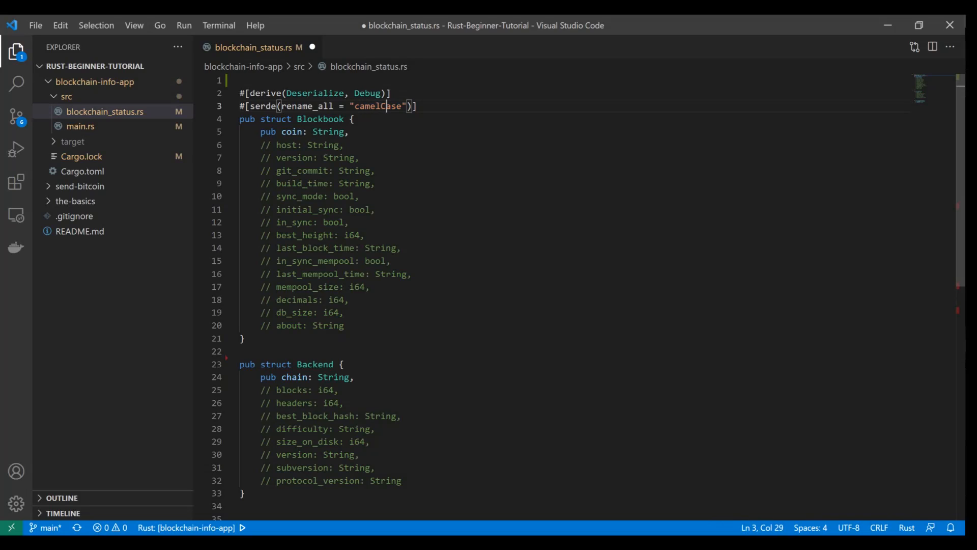
key(Left)
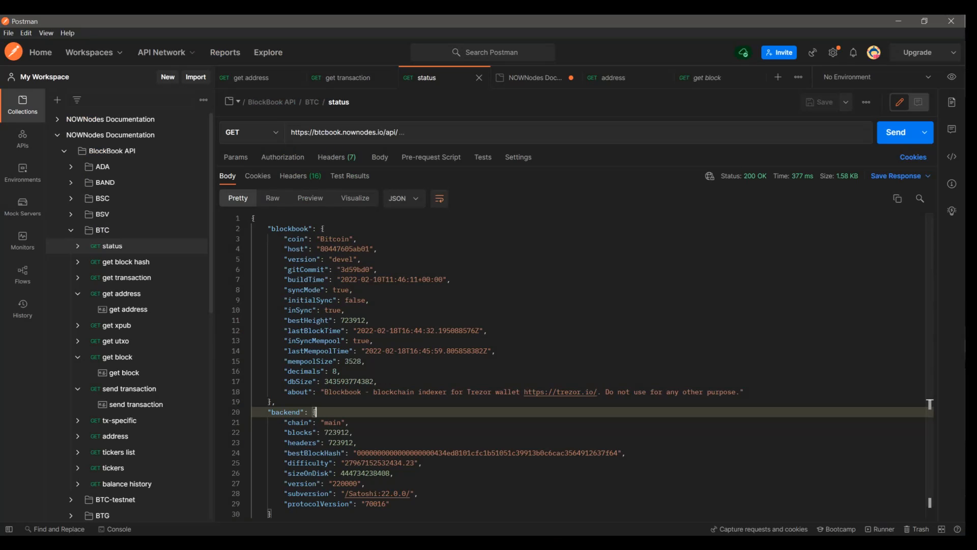
click(368, 300)
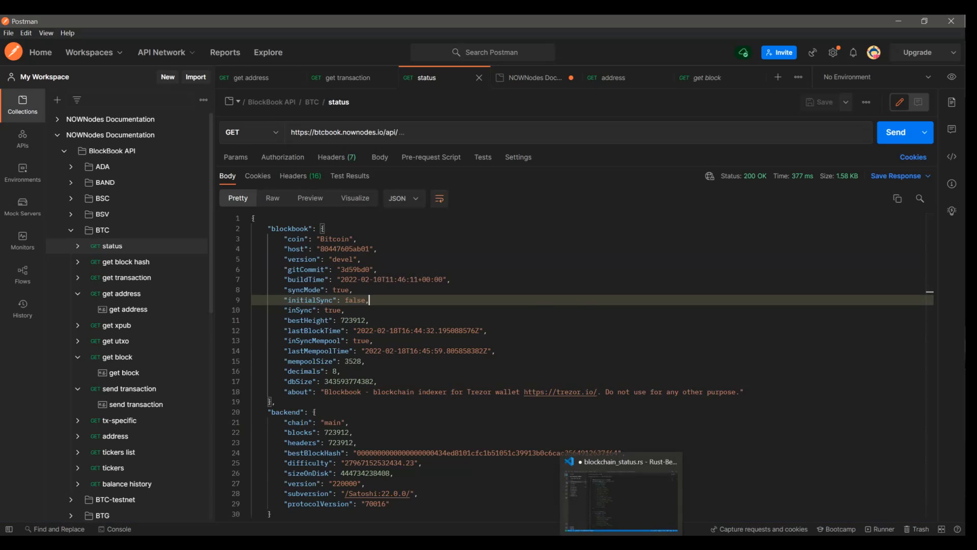
click(620, 503)
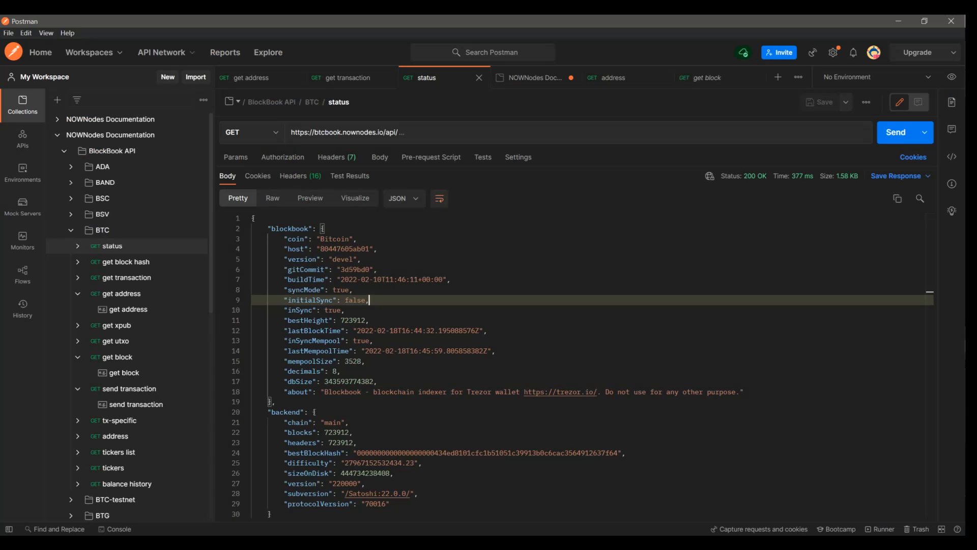
click(250, 78)
text(blockchain_addres)
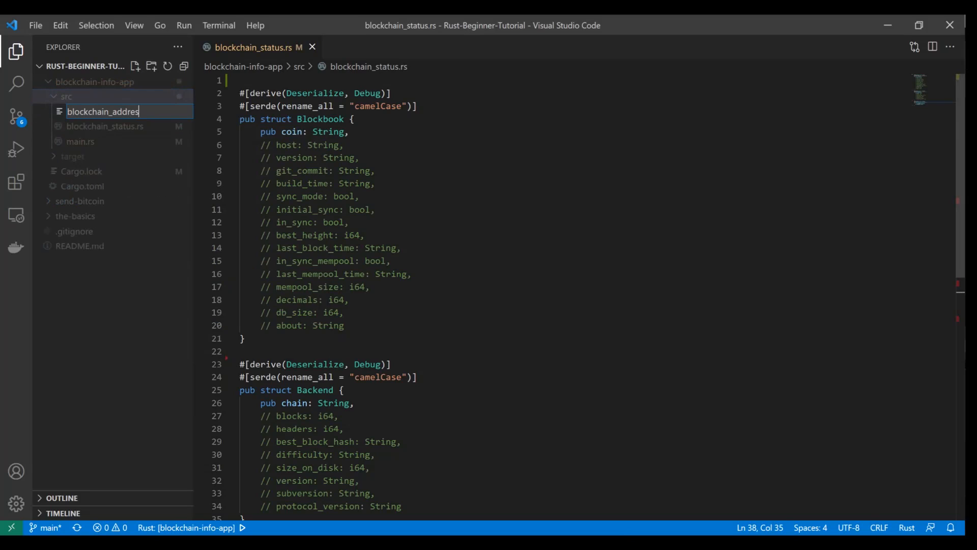
Create blockchain_address.rs after copying the derive and serde attributes onto Backend.
key(Enter)
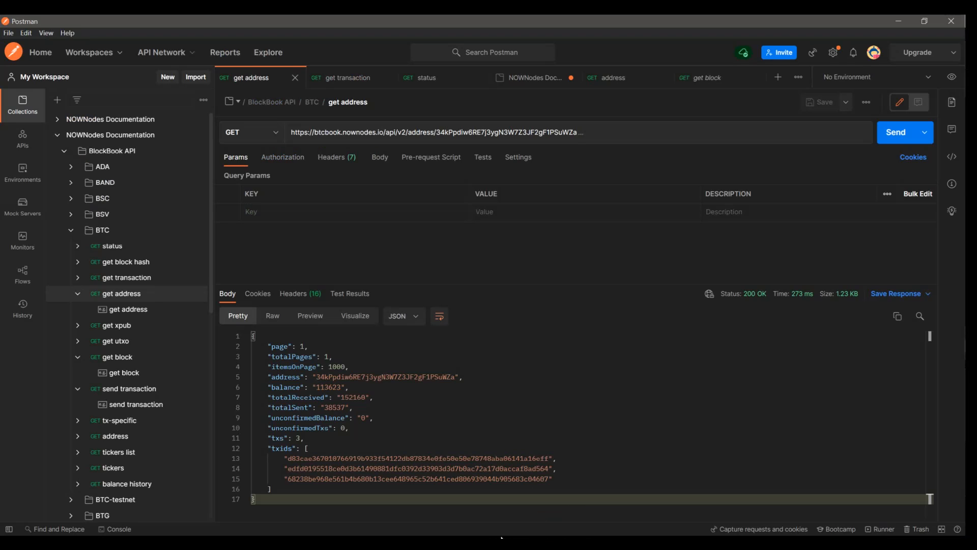
double_click(281, 448)
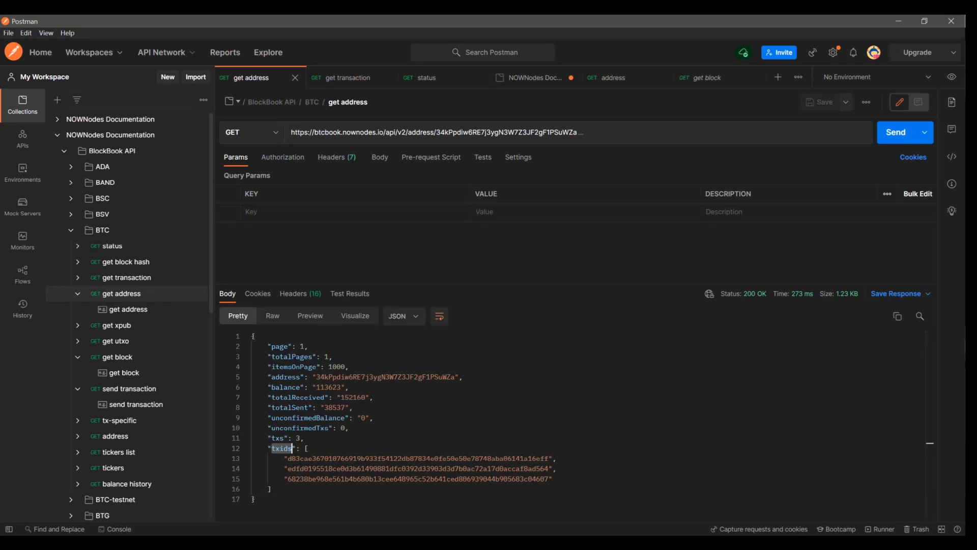
drag(306, 458, 310, 468)
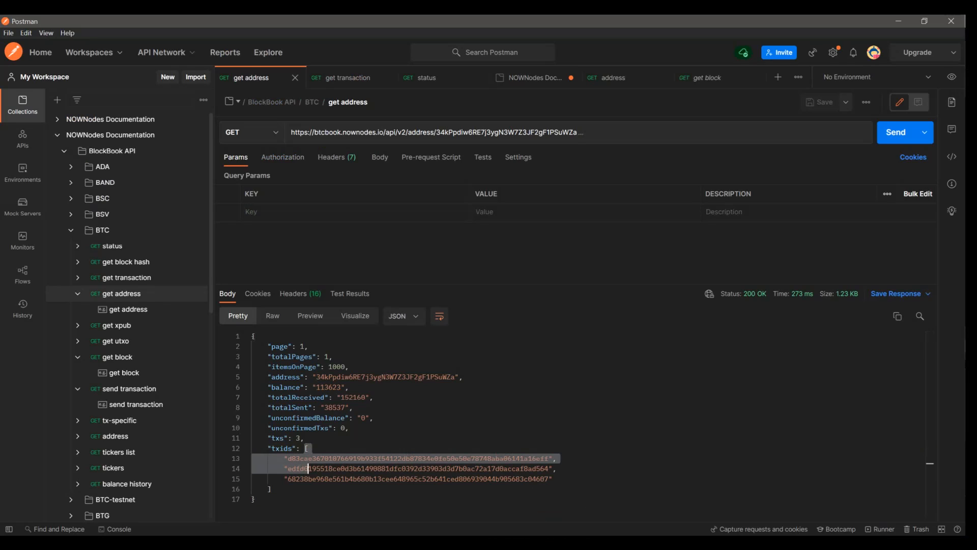
drag(307, 467, 270, 489)
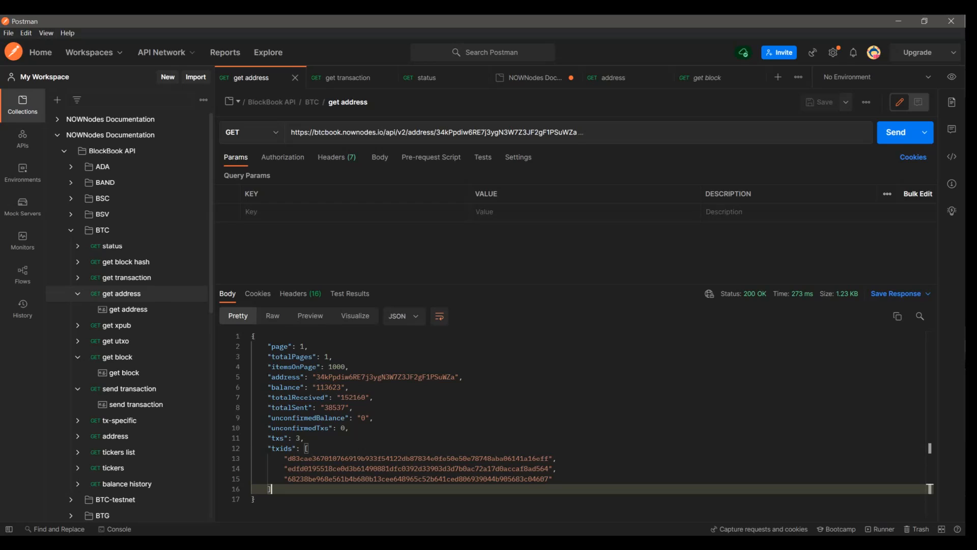
drag(287, 458, 480, 468)
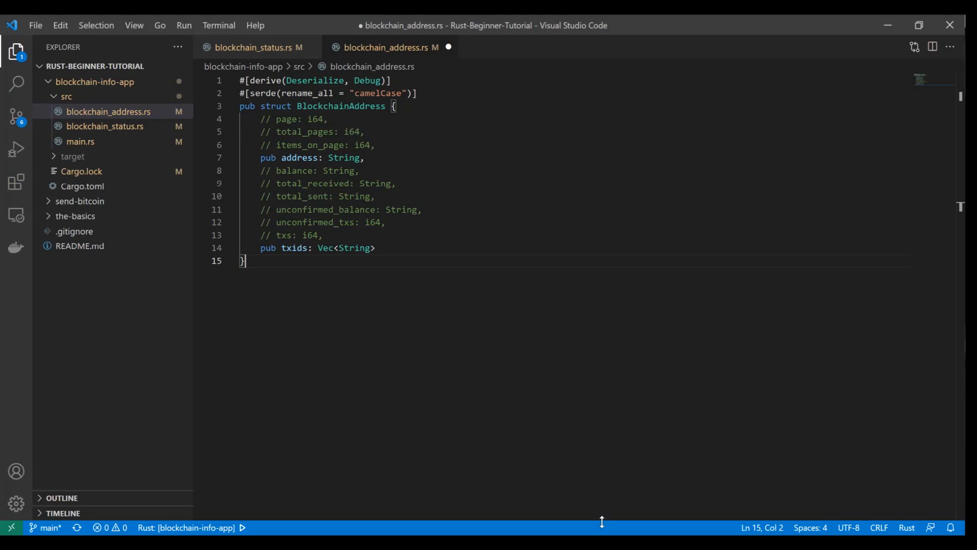
Define BlockchainAddress with pub address: String and pub txids: Vec<String>.
drag(314, 247, 375, 248)
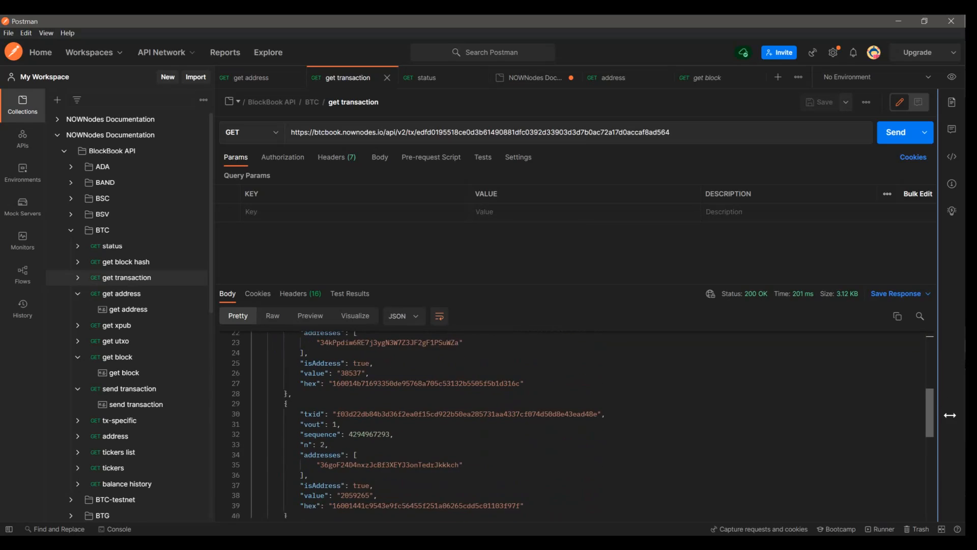
scroll(down, 3)
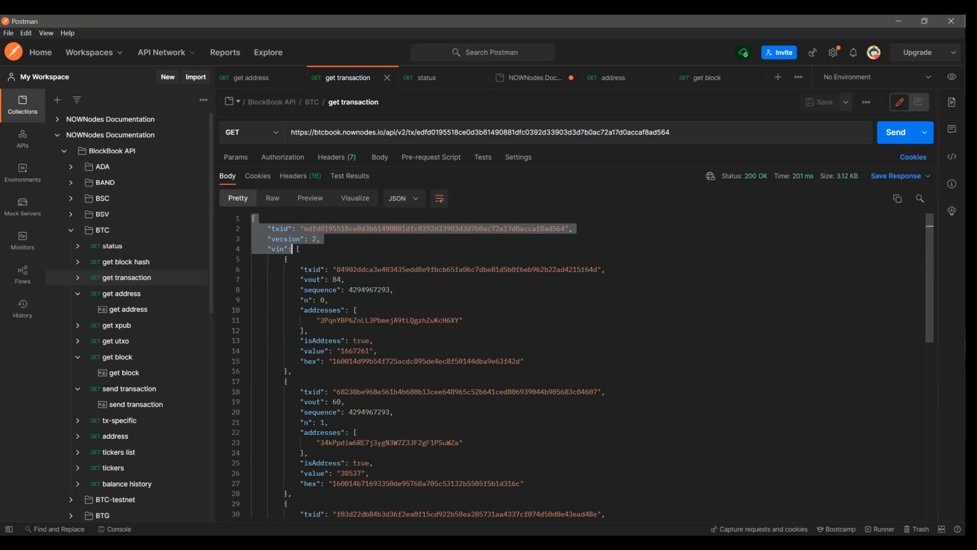
scroll(down, 3)
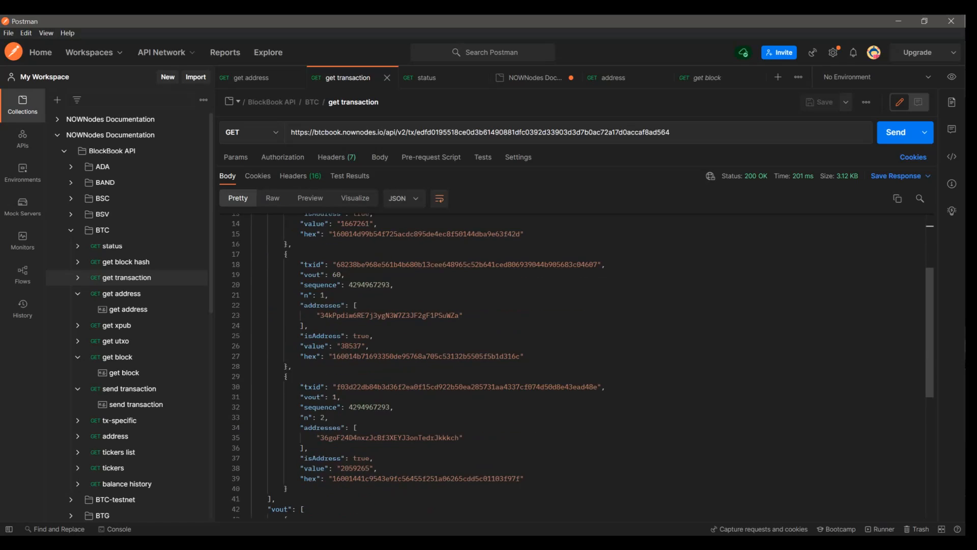
scroll(down, 3)
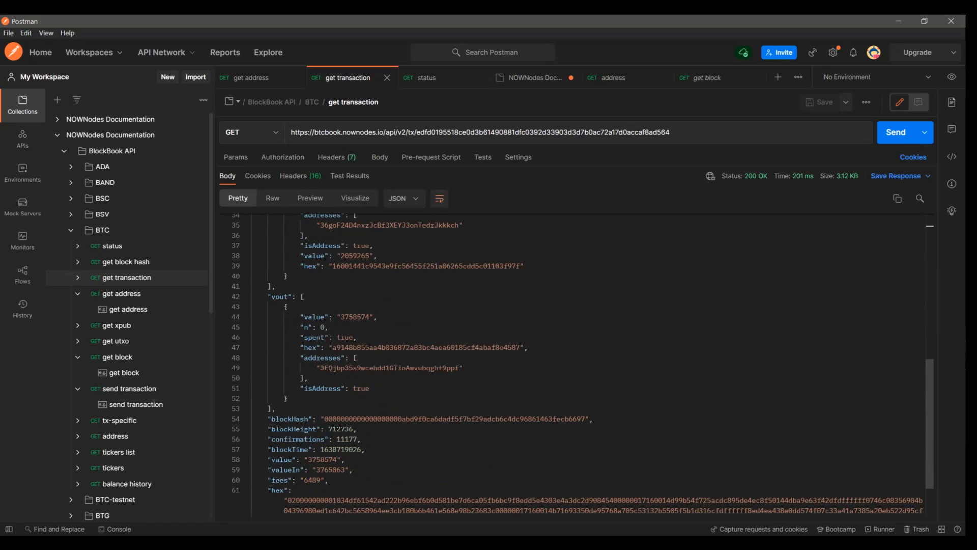
double_click(279, 296)
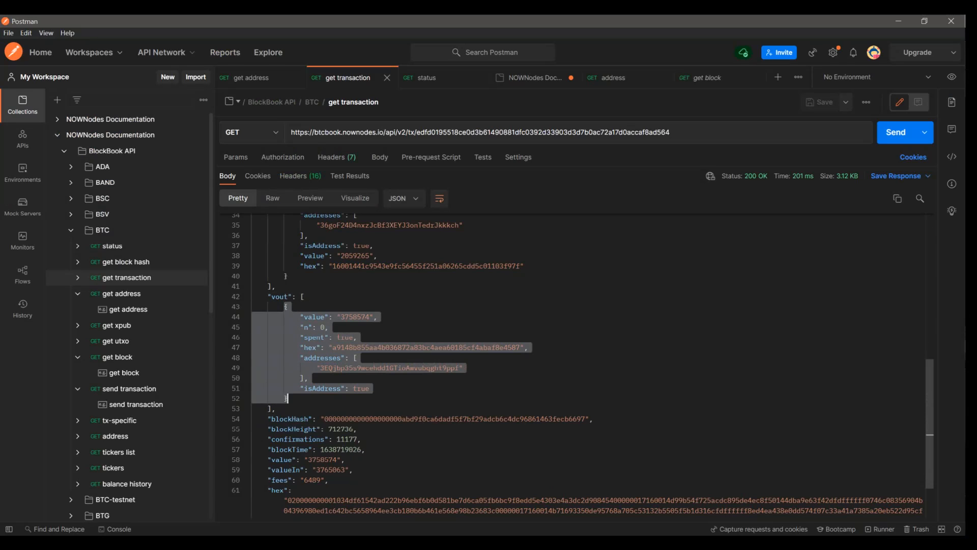
click(356, 358)
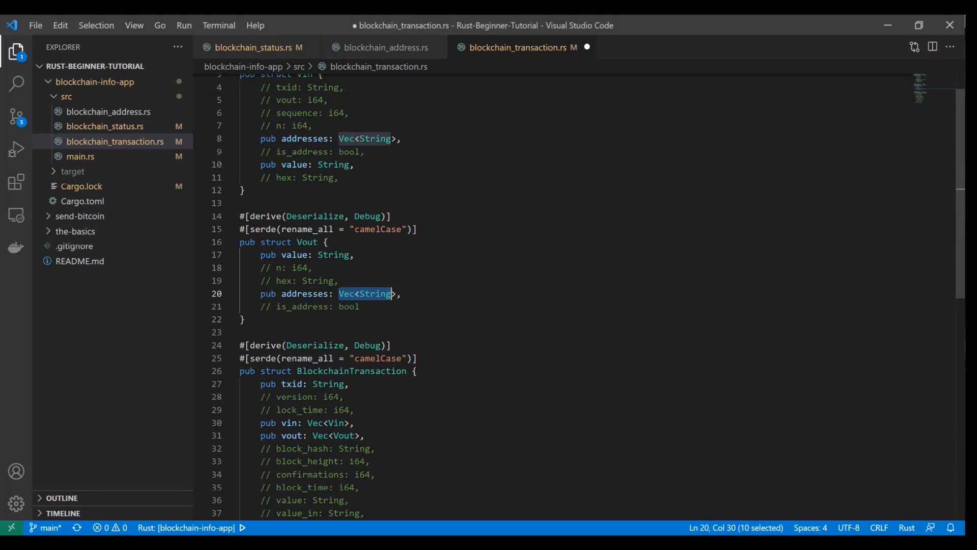
Return to the get transaction response after writing Vin, Vout and BlockchainTransaction structs.
click(401, 293)
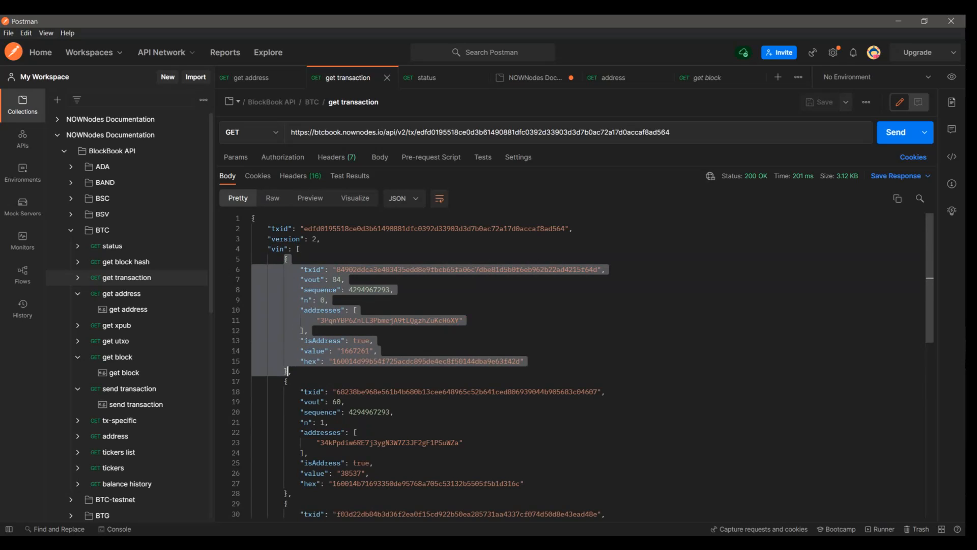
key(alt+tab)
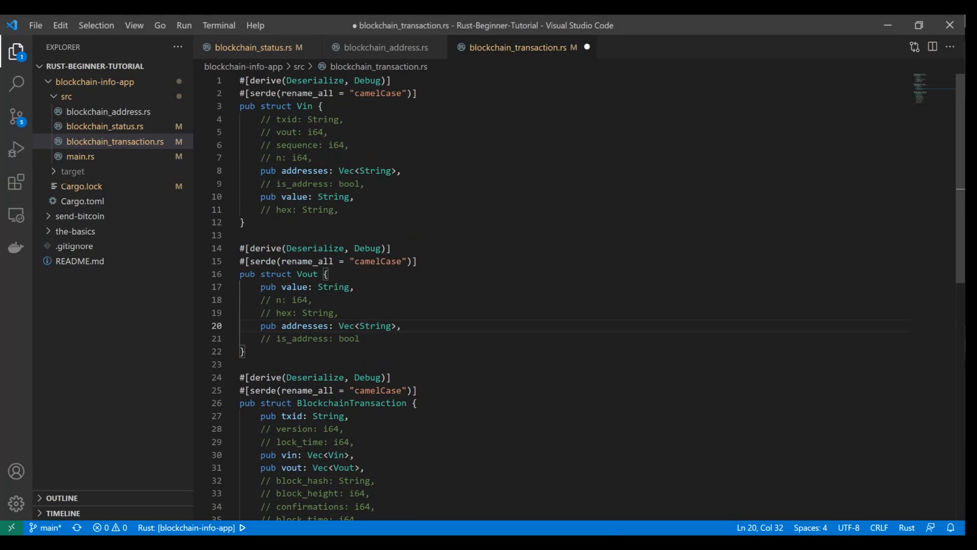
scroll(down, 3)
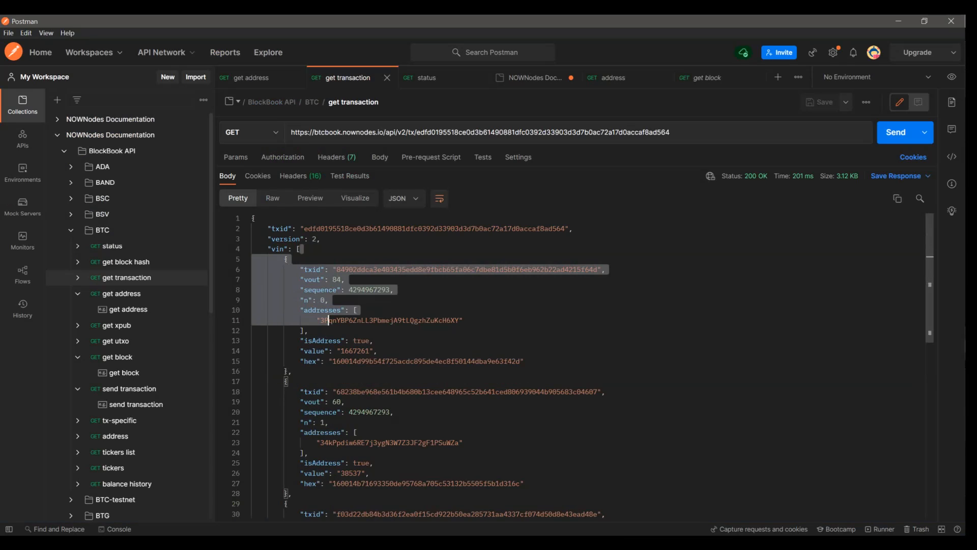
scroll(down, 3)
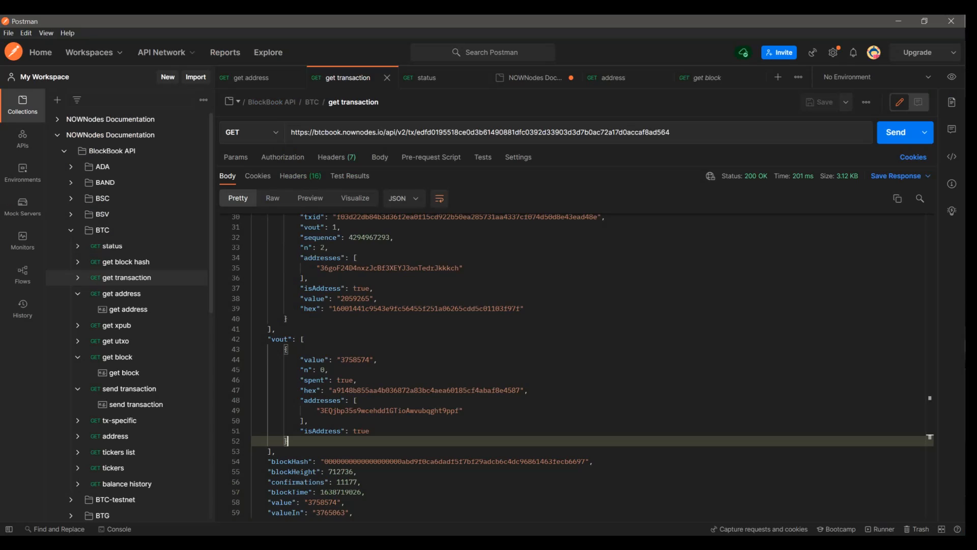
mouse_move(616, 175)
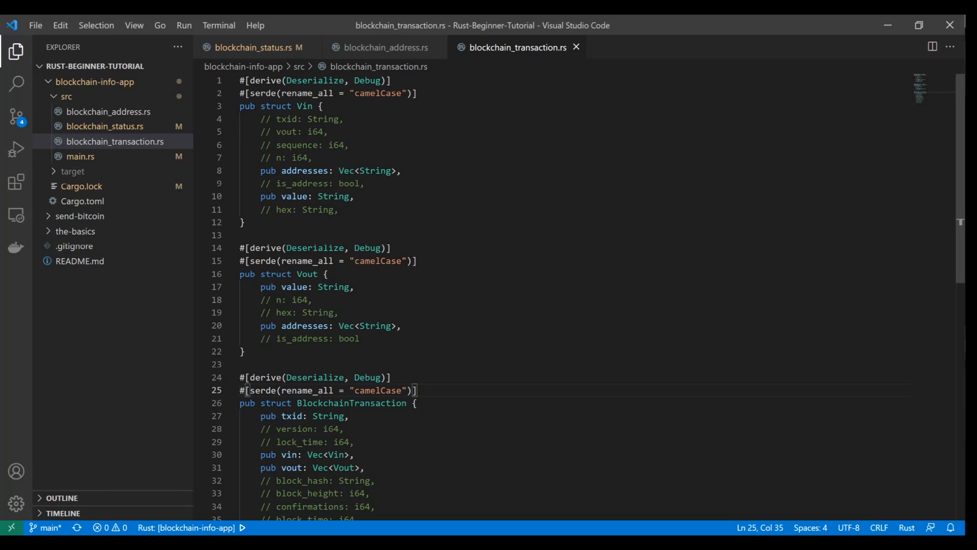
Review the saved blockchain_transaction.rs with its Vin, Vout and BlockchainTransaction structs.
scroll(down, 3)
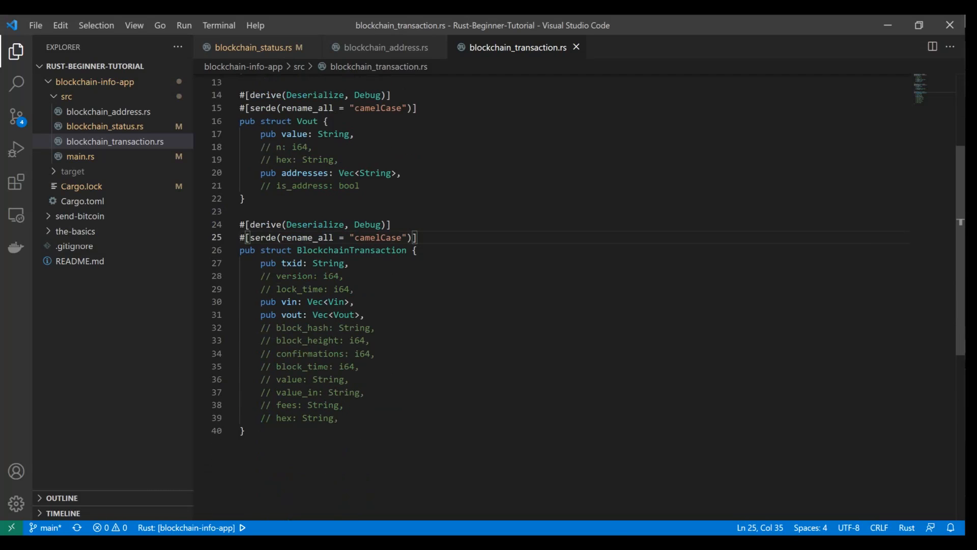